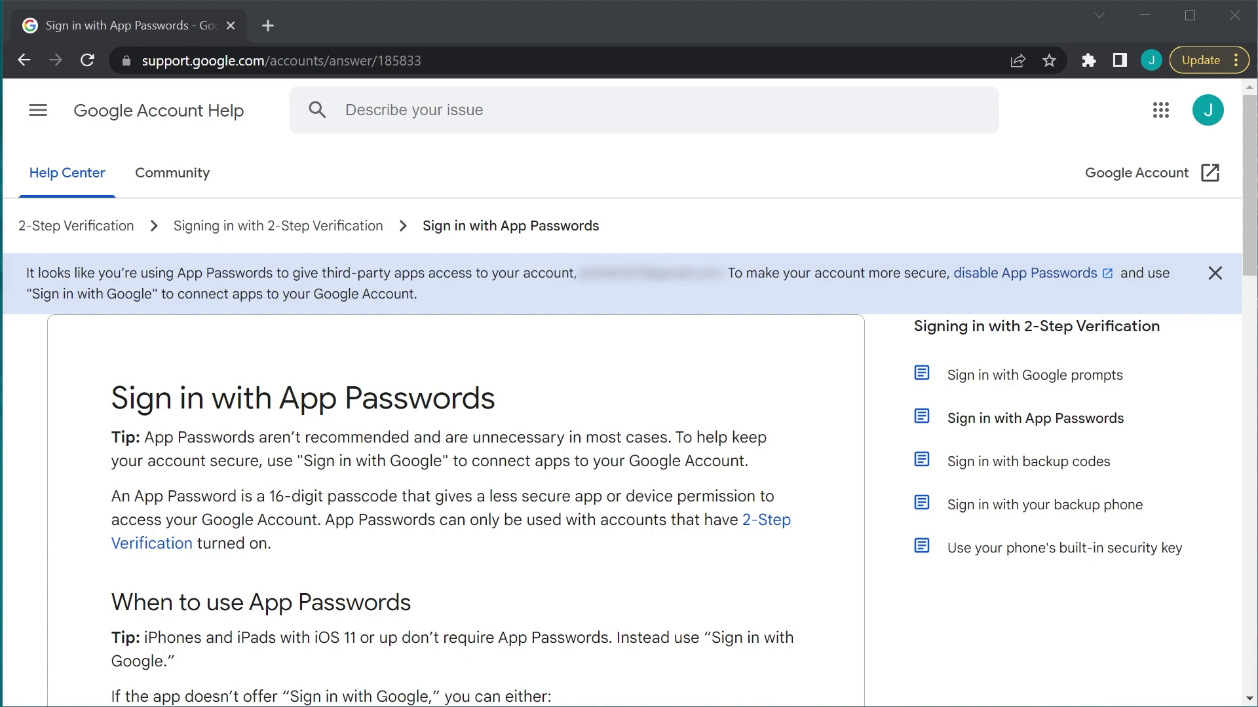
mouse_move(935, 455)
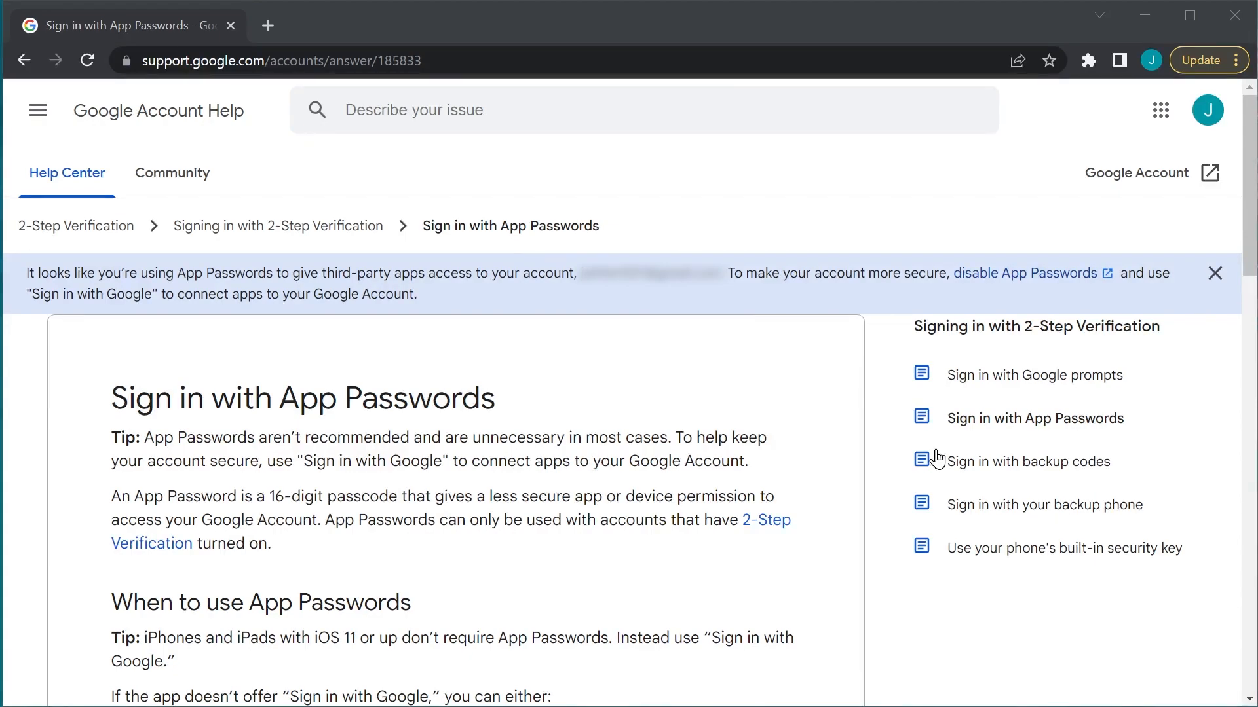
mouse_move(727, 274)
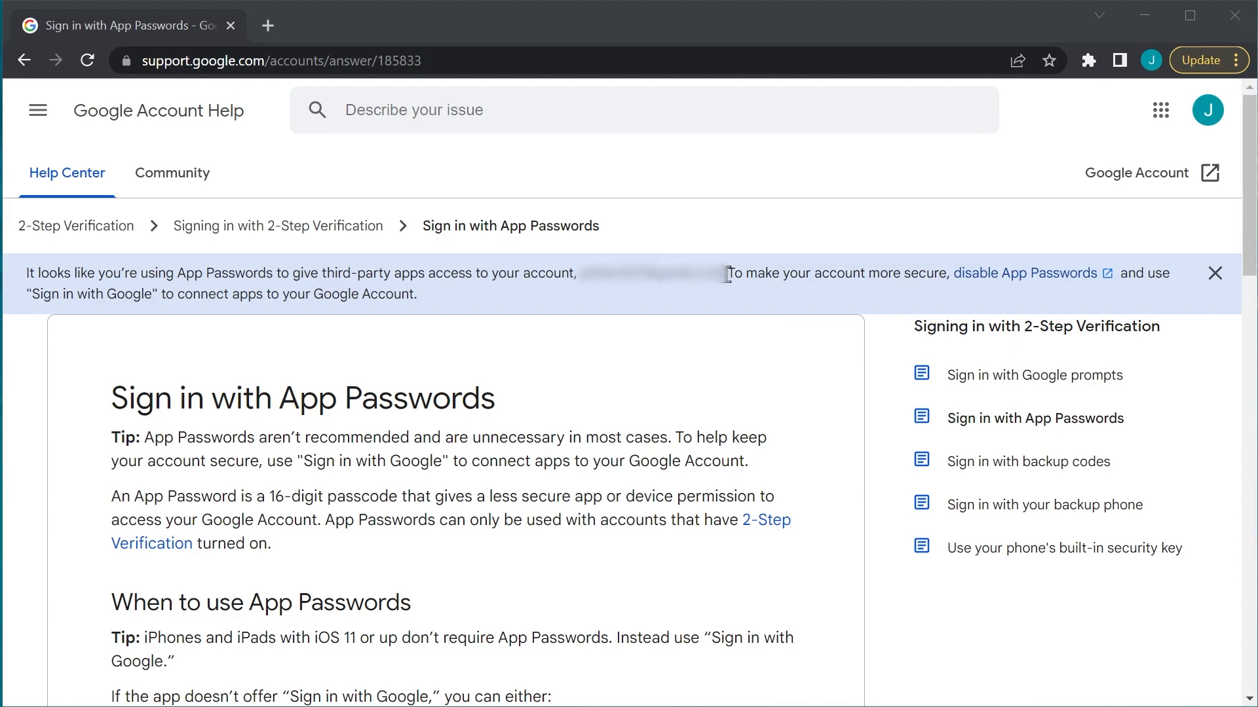
Highlight the App Passwords warning, then scroll to 'Create & use App Passwords' and mark step 3.
drag(726, 274, 417, 294)
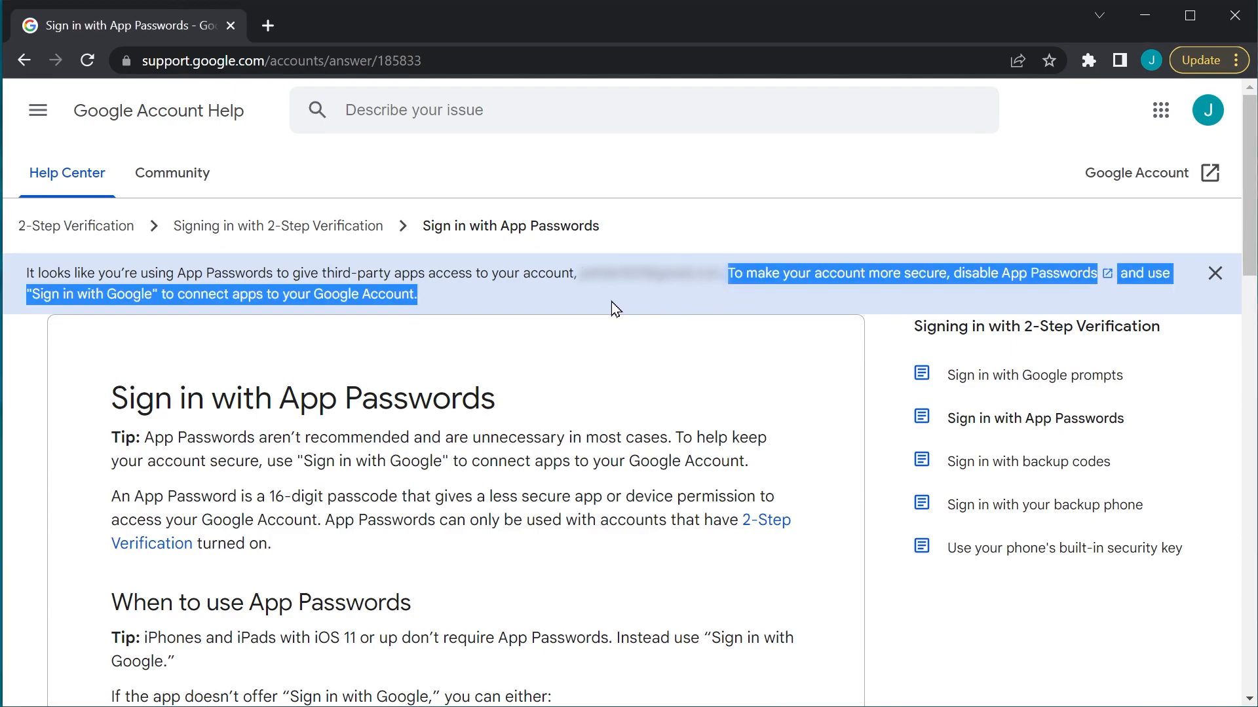
mouse_move(444, 299)
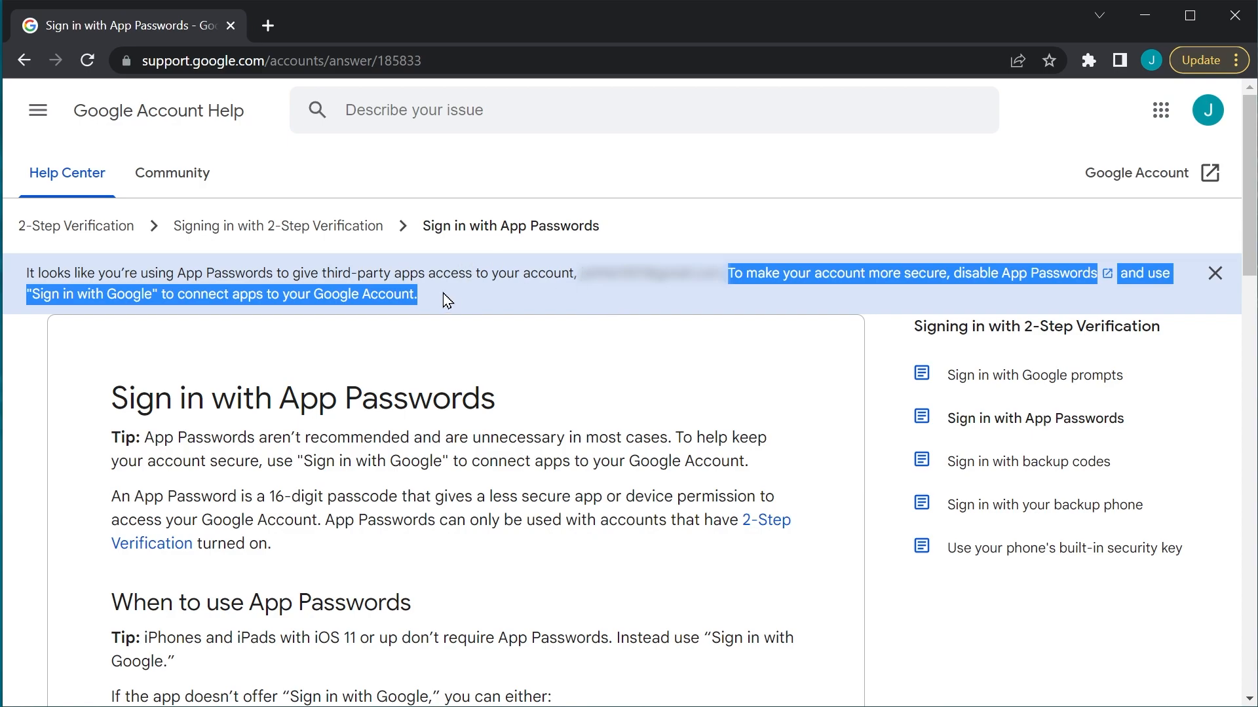
mouse_move(435, 313)
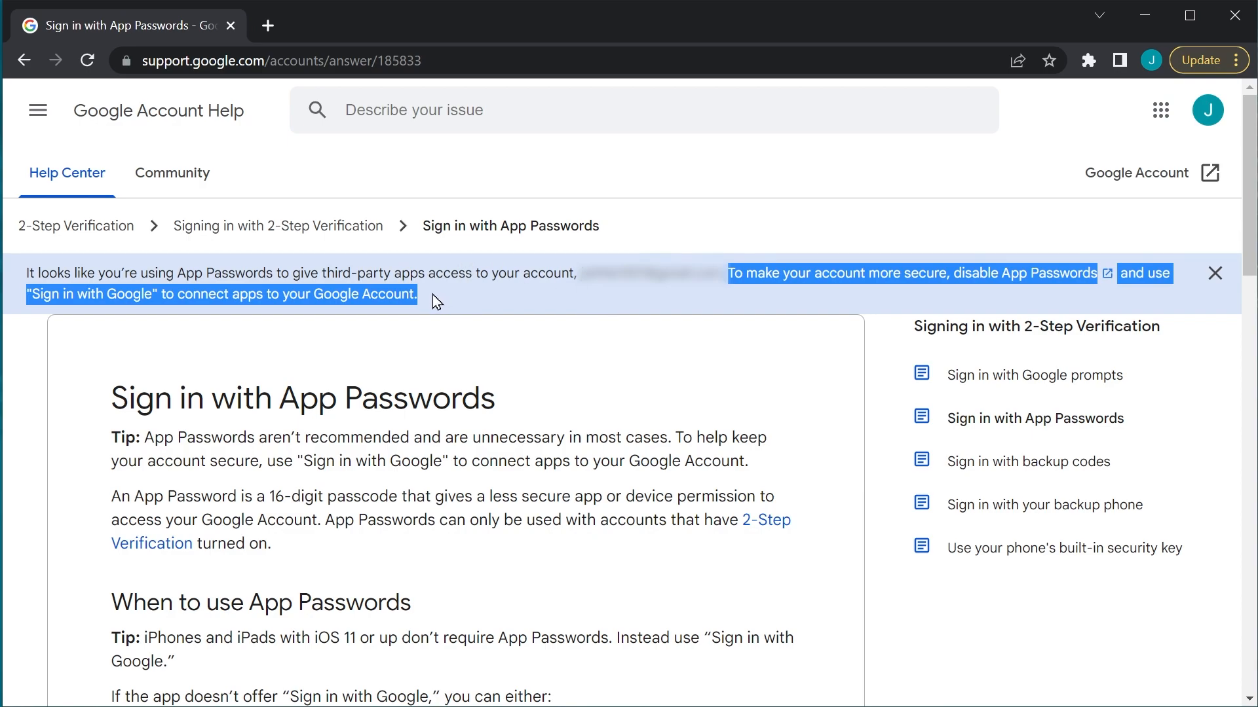
mouse_move(432, 309)
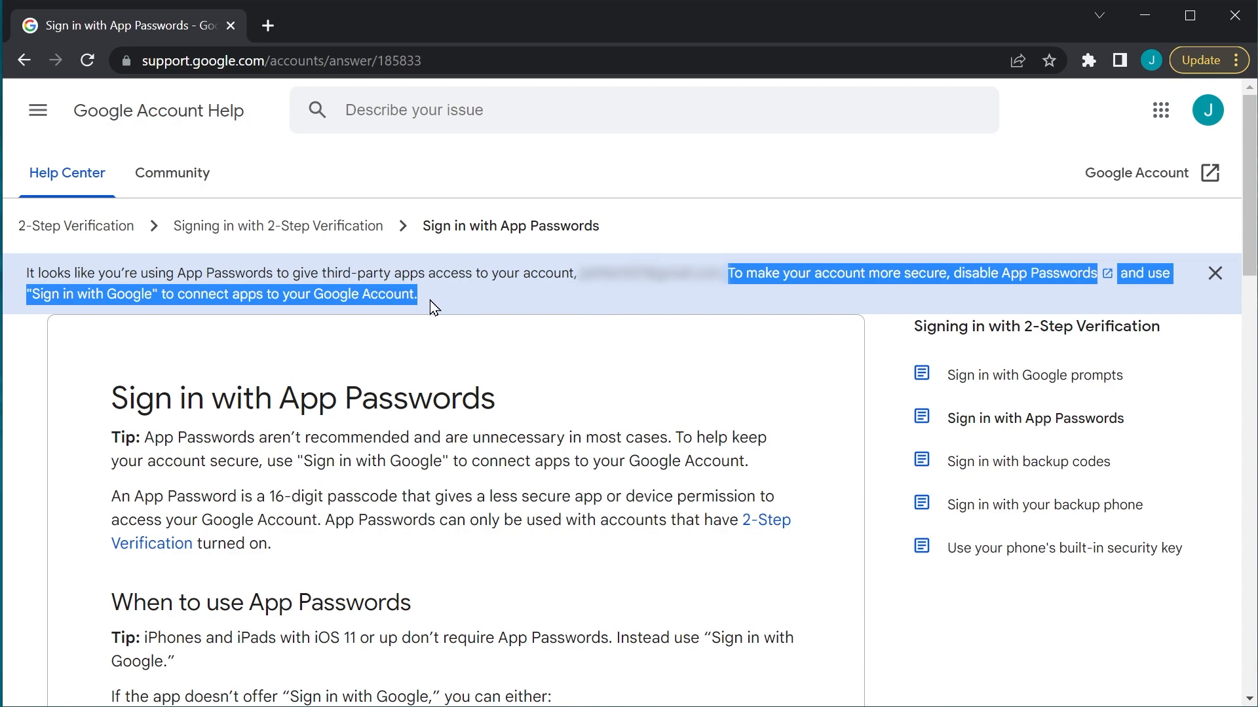
scroll(down, 3)
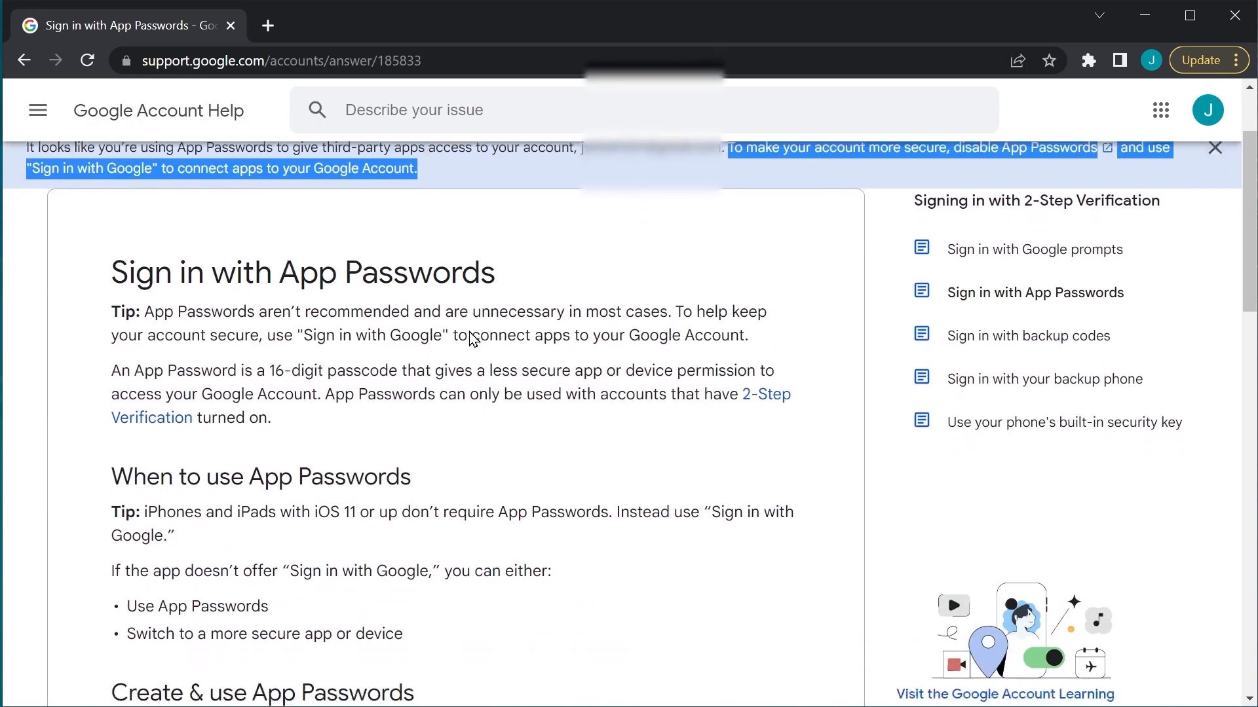
scroll(down, 3)
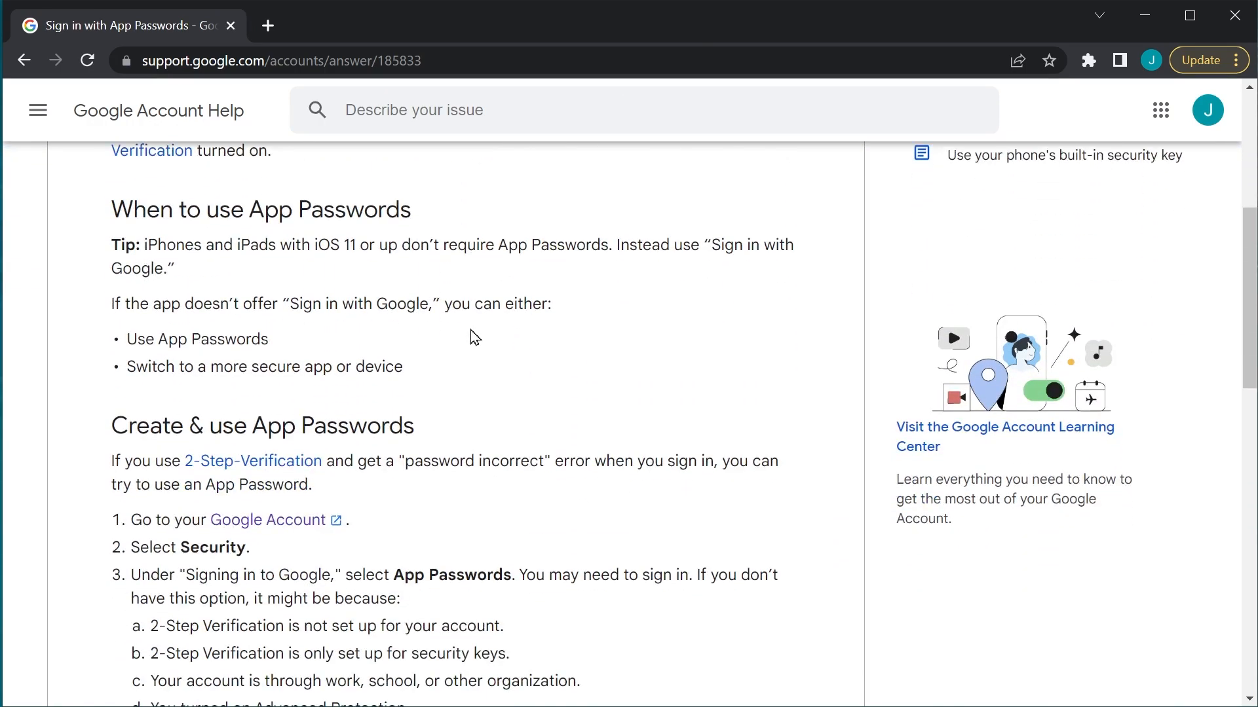
scroll(down, 3)
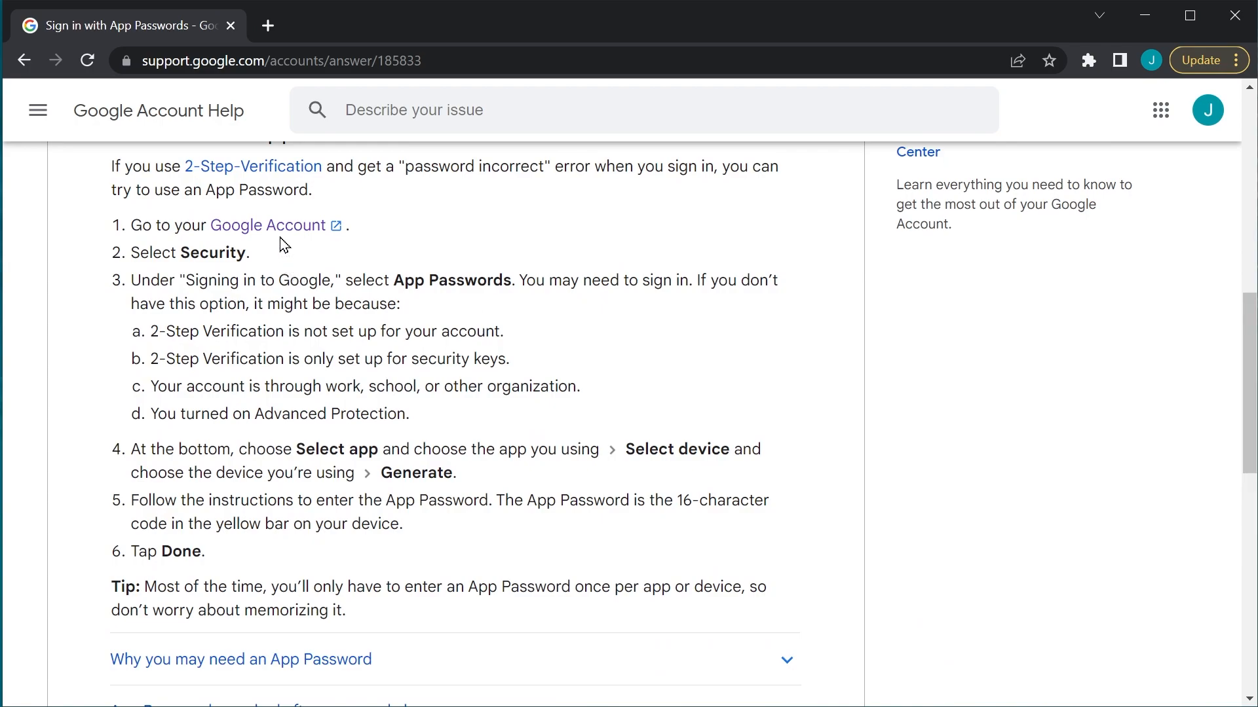
mouse_move(218, 258)
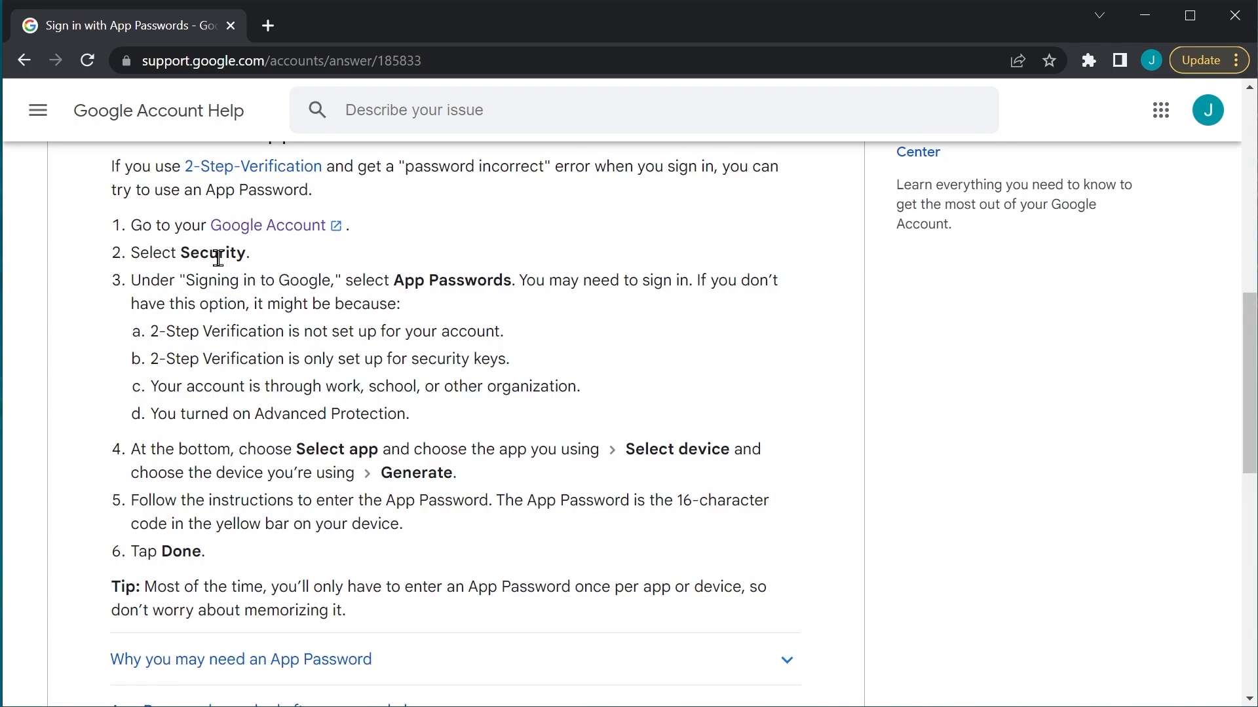
mouse_move(187, 280)
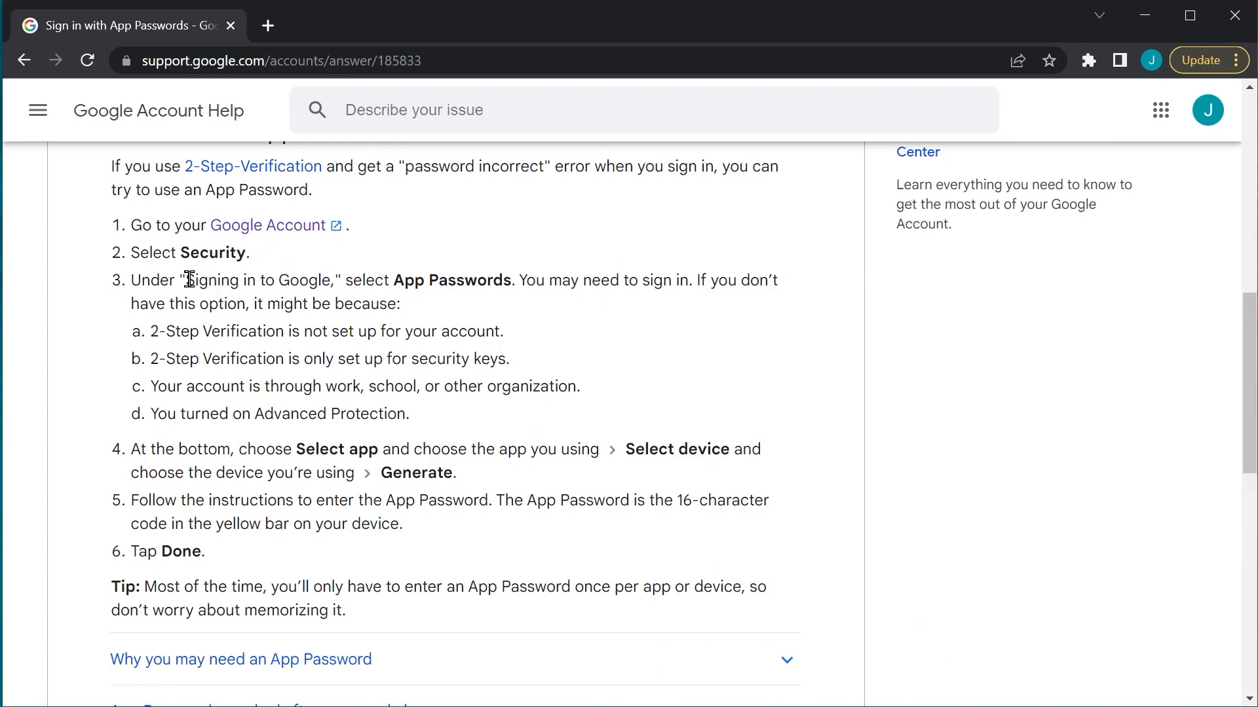
mouse_move(396, 279)
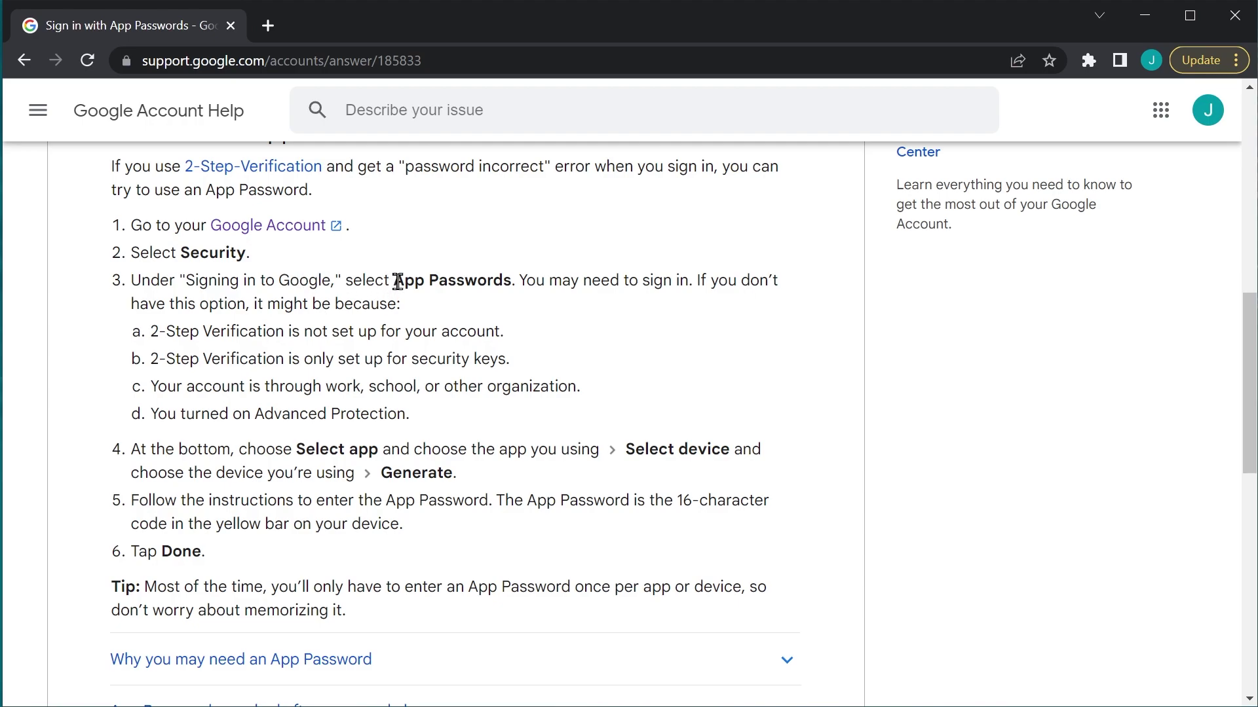
mouse_move(507, 280)
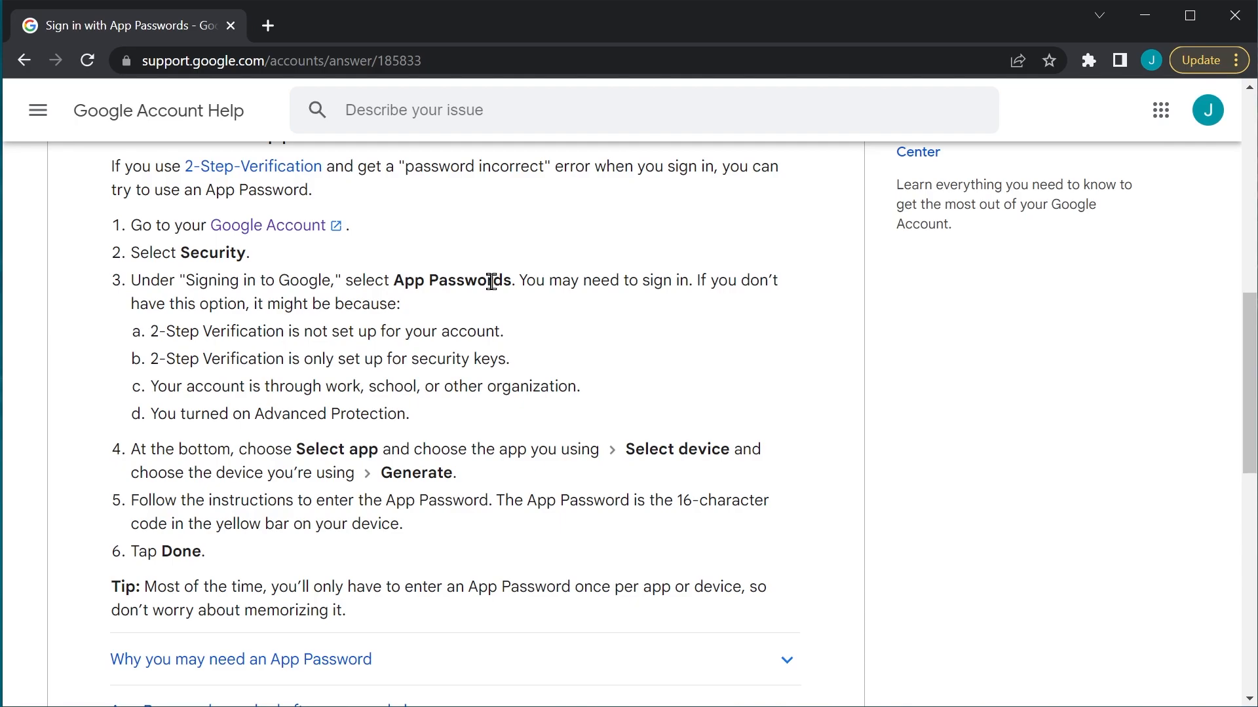
mouse_move(198, 355)
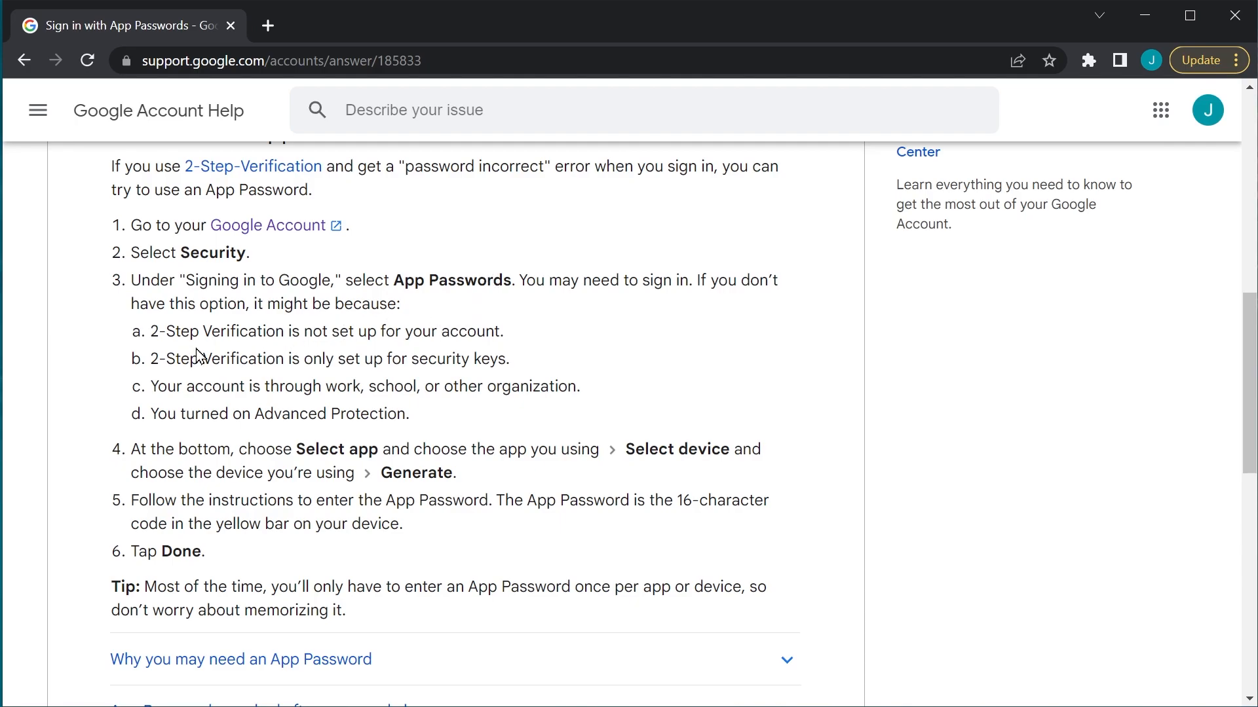
mouse_move(466, 333)
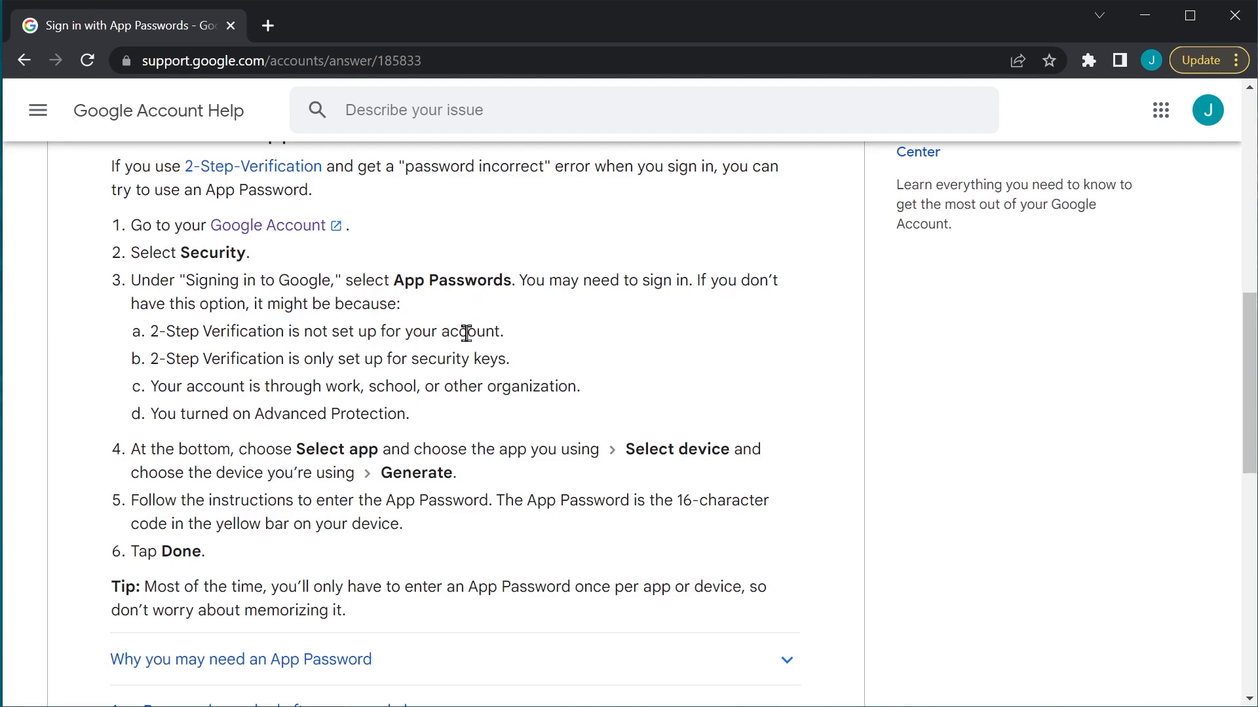
mouse_move(481, 355)
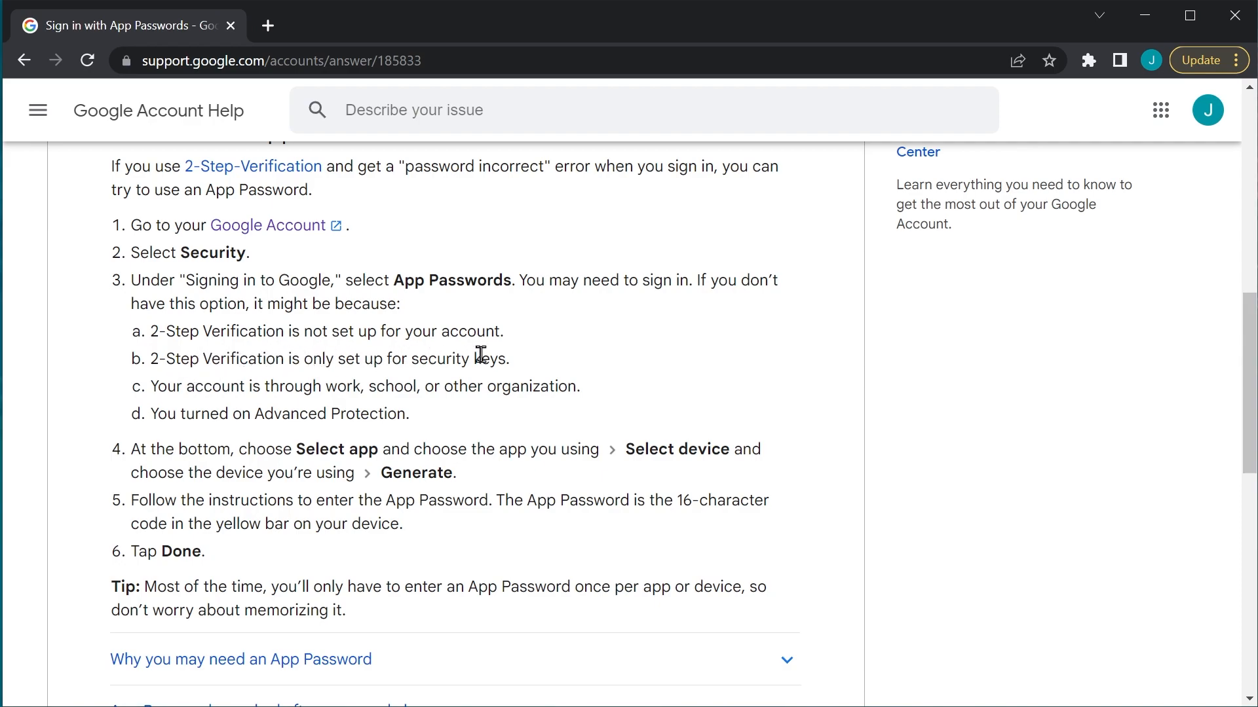
mouse_move(240, 414)
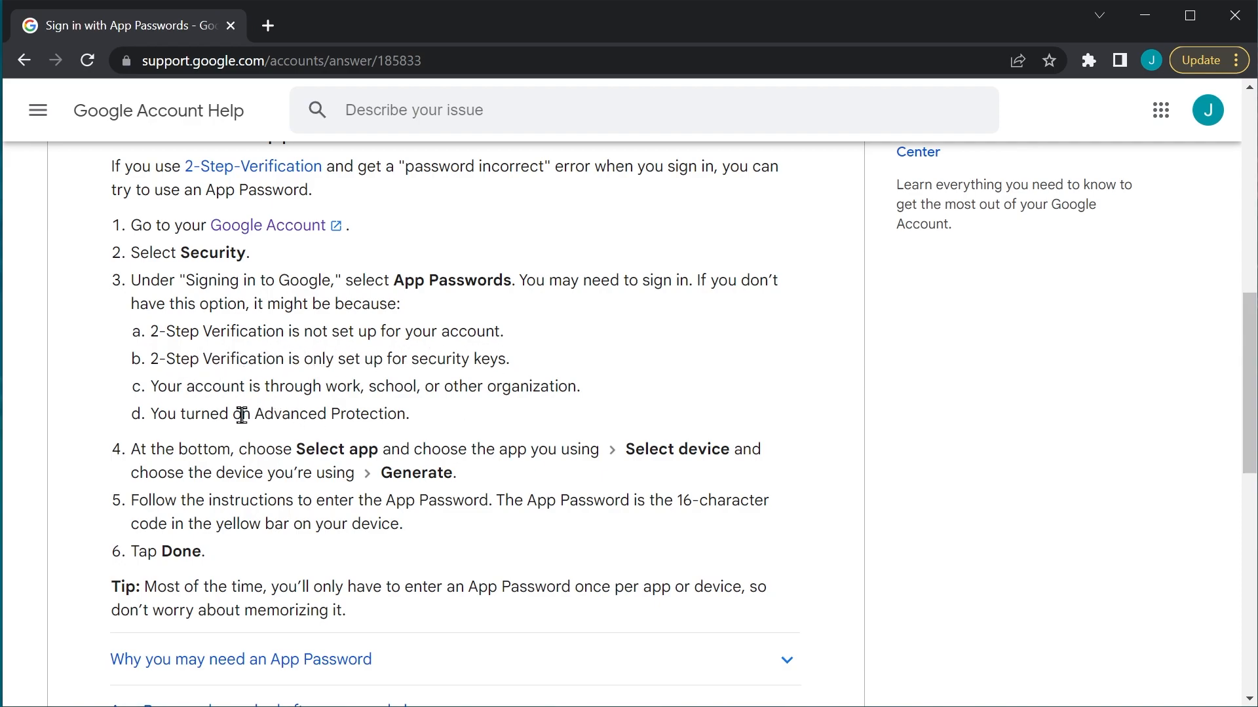
mouse_move(417, 387)
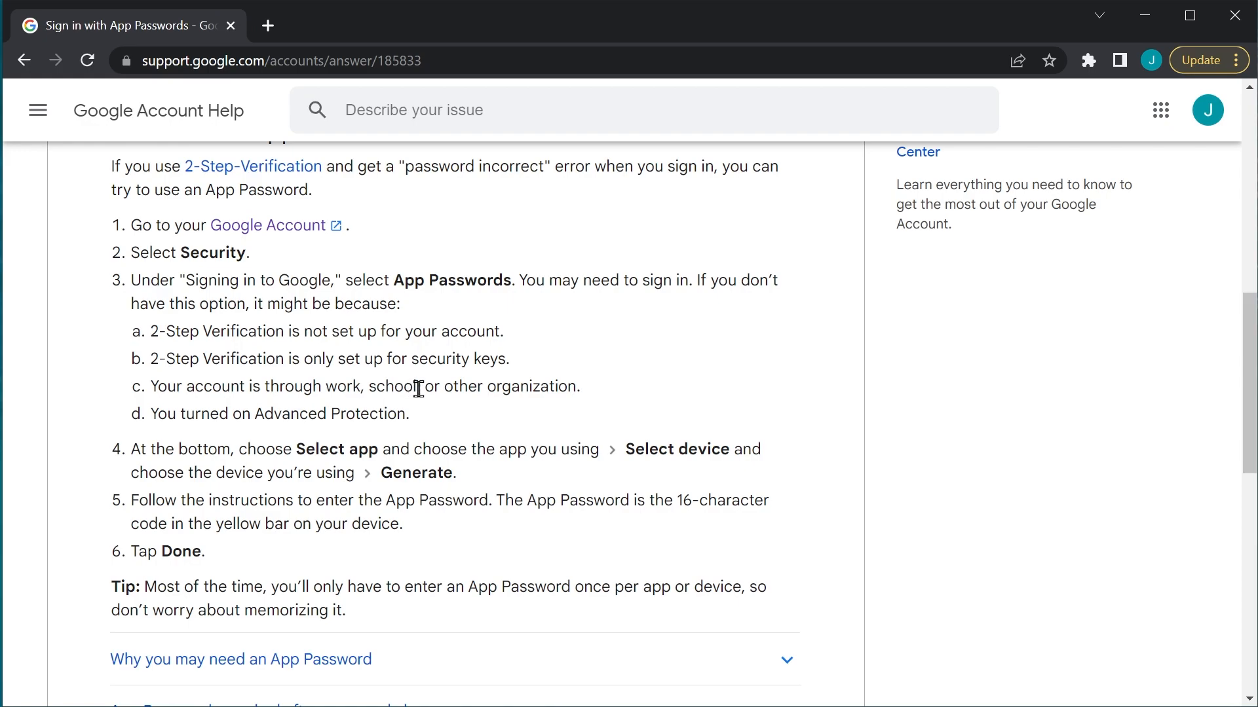
mouse_move(183, 420)
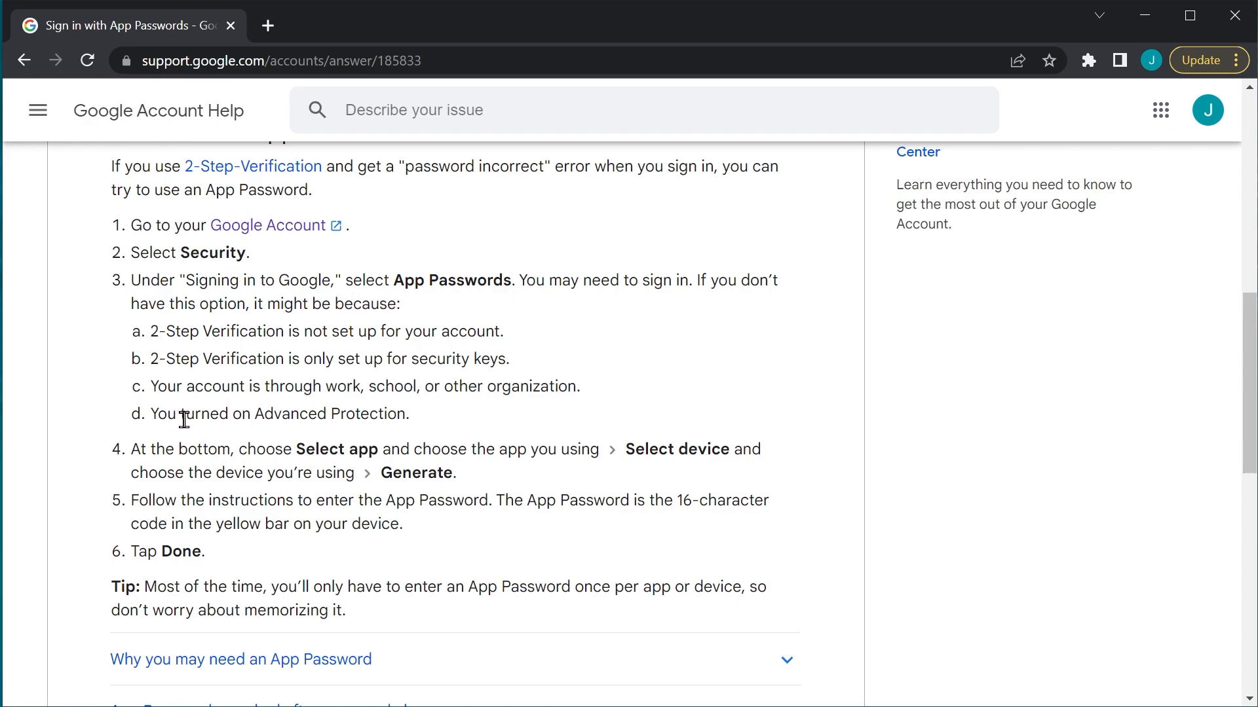
mouse_move(207, 425)
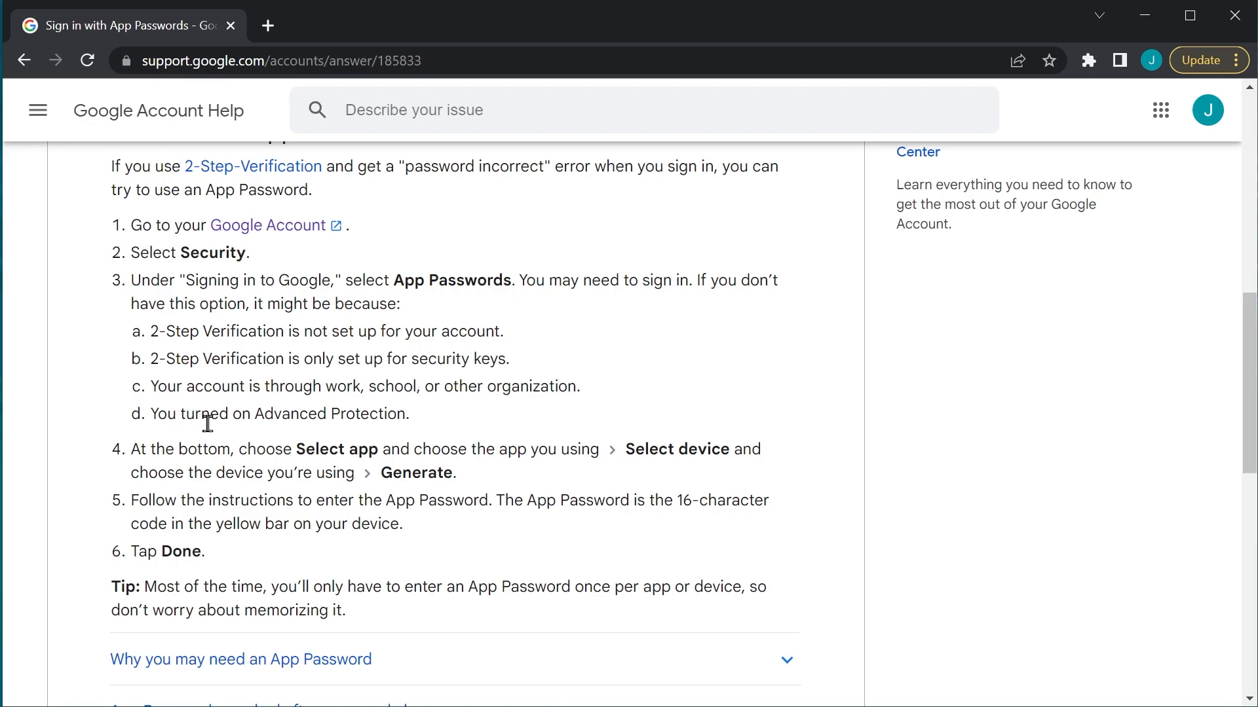
double_click(450, 280)
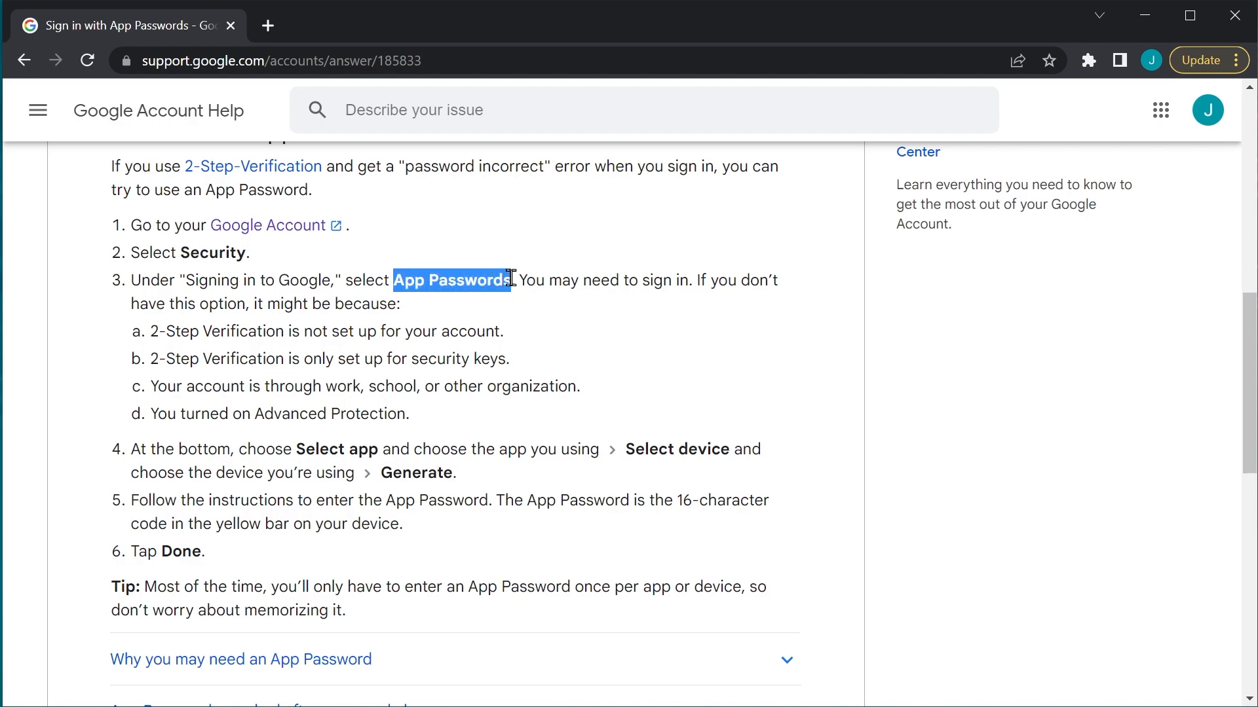
mouse_move(273, 219)
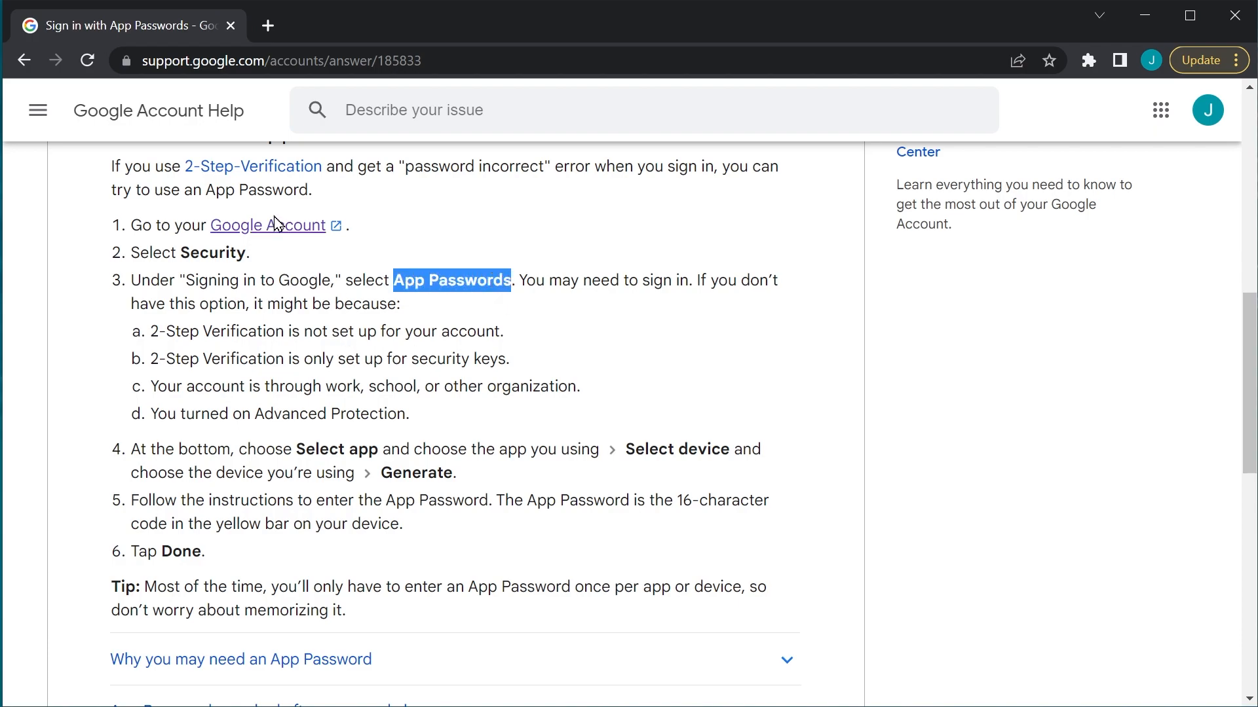
Open myaccount.google.com from the 'Google Account' link in a new tab.
click(266, 225)
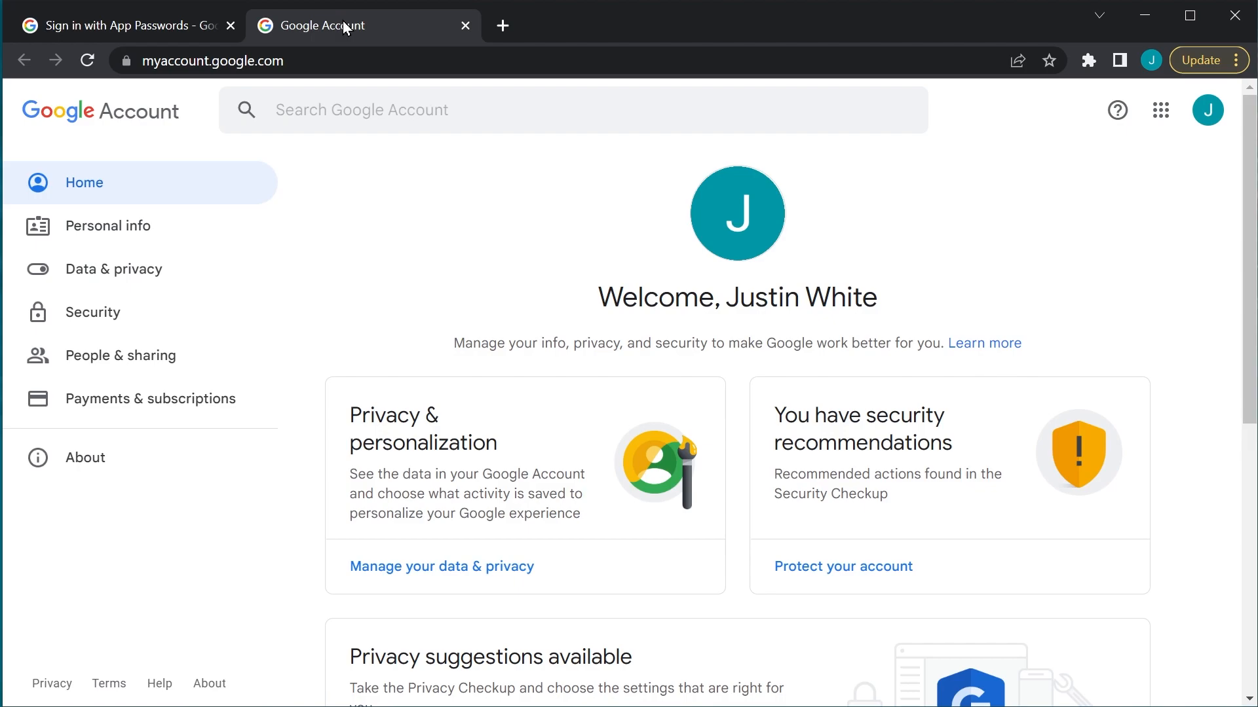
mouse_move(138, 72)
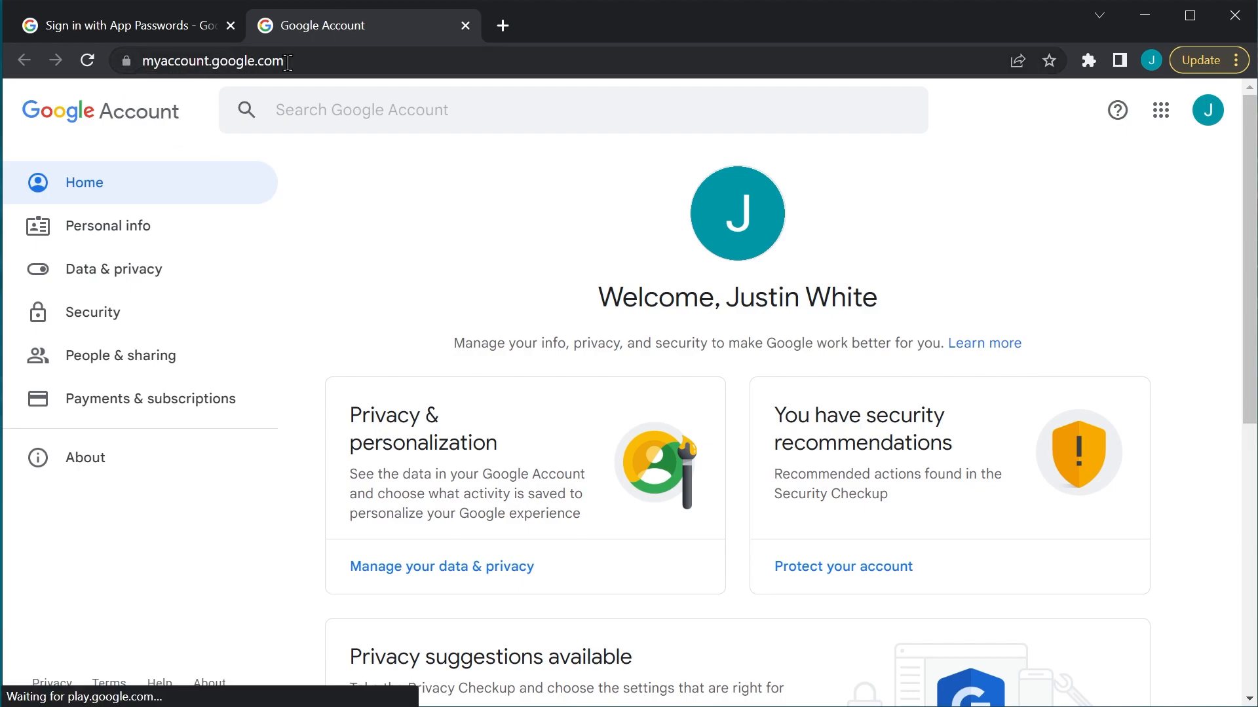
click(93, 312)
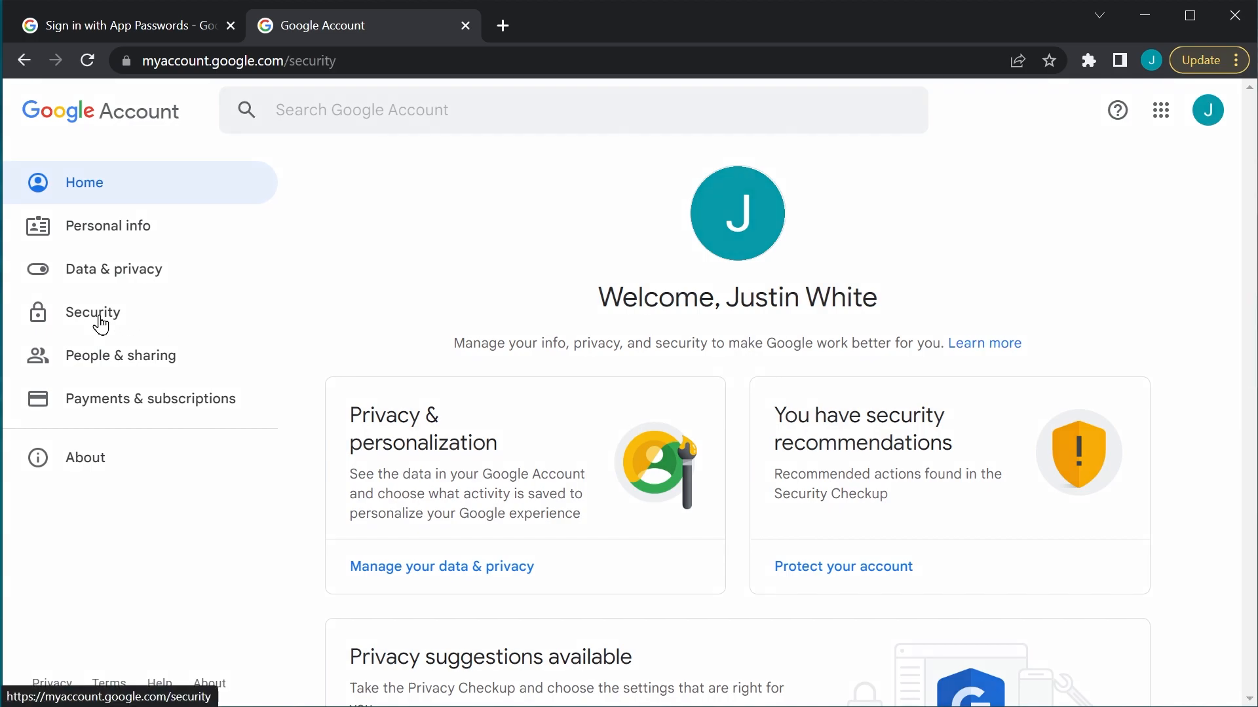
Open Security and scroll to the 'Signing in to Google' section showing App passwords.
click(92, 313)
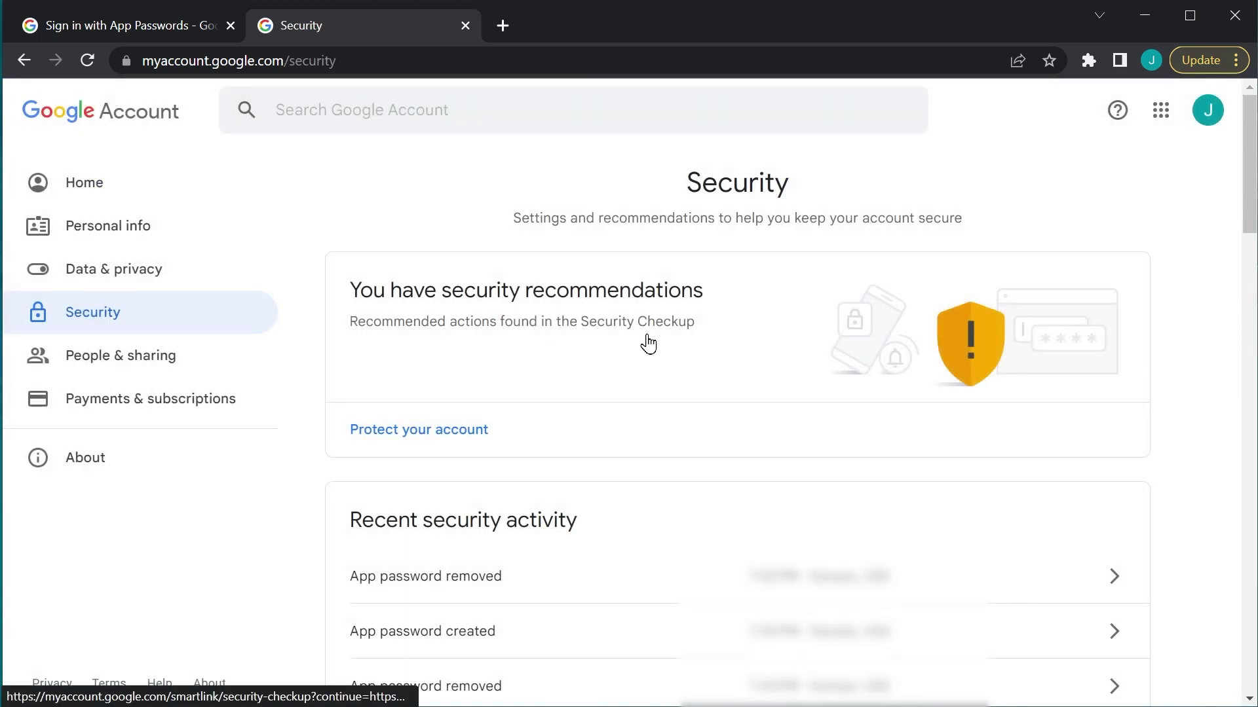
scroll(down, 3)
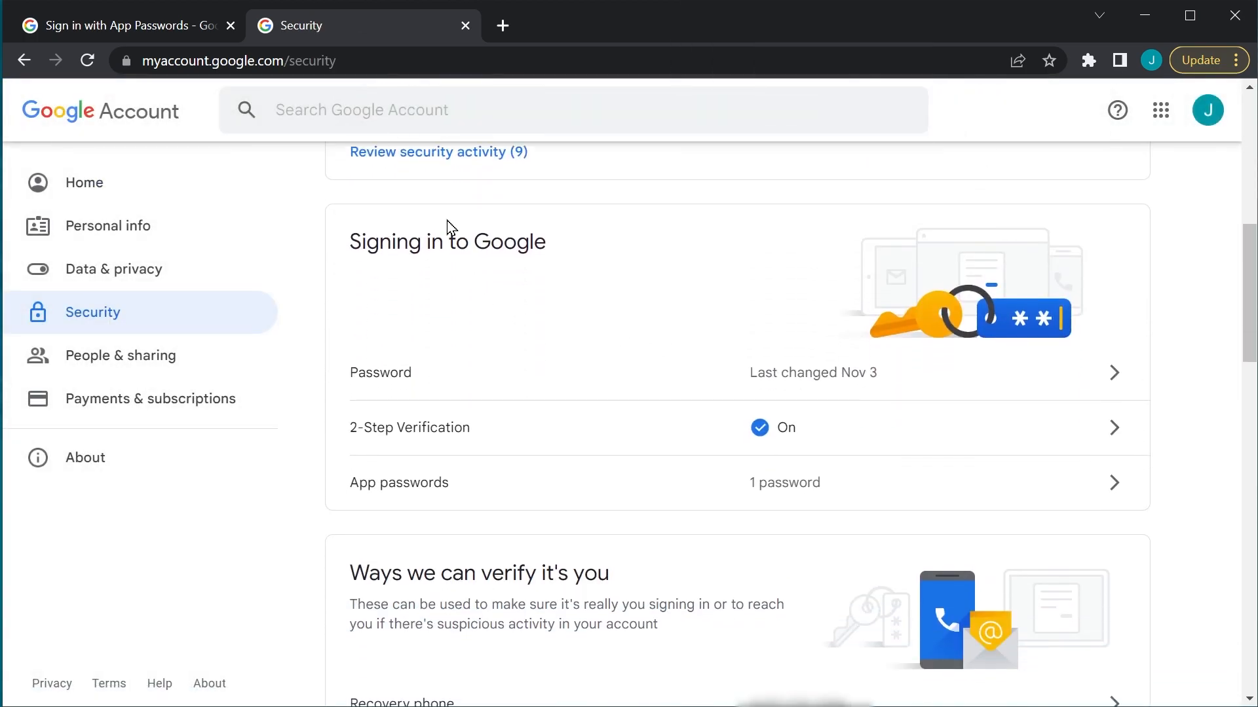
mouse_move(453, 496)
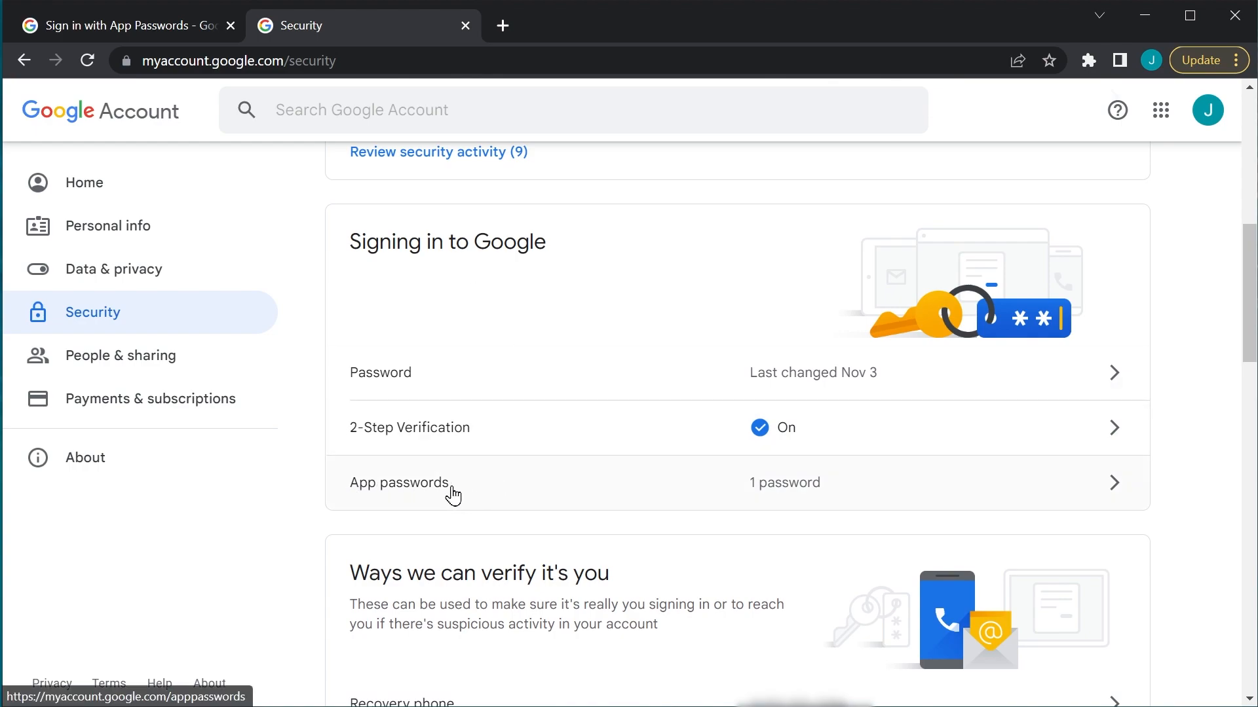
mouse_move(809, 457)
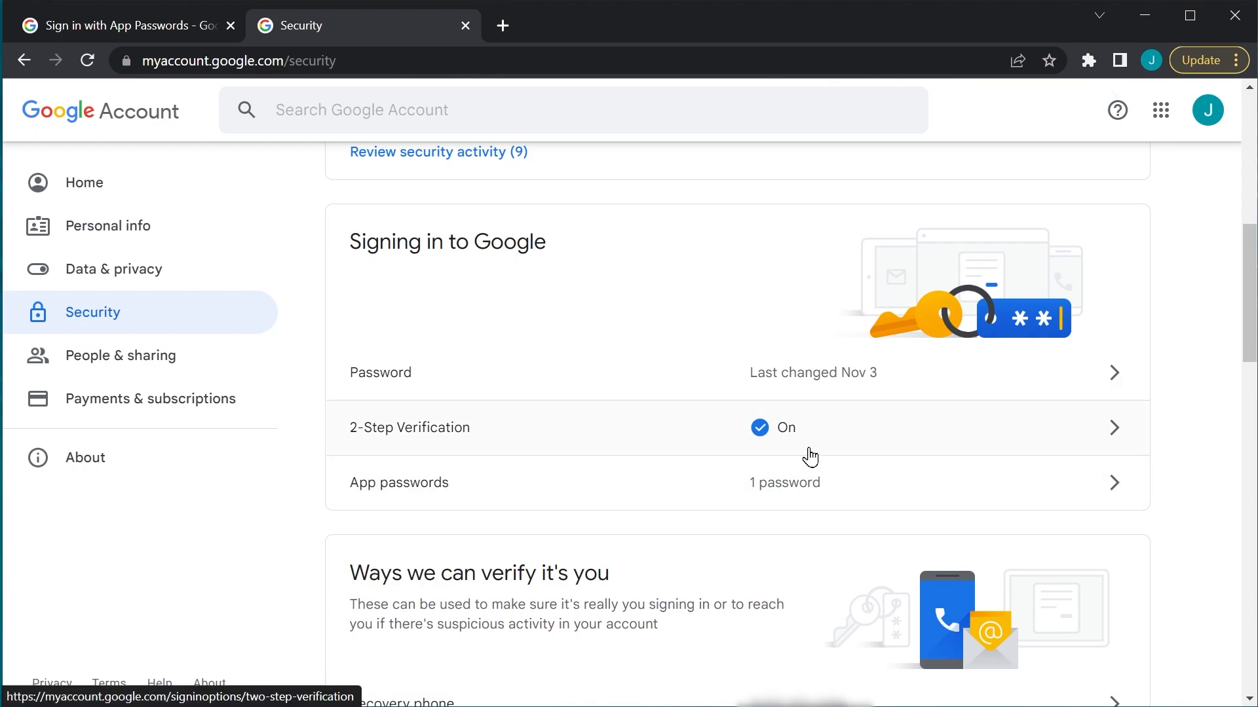
mouse_move(793, 441)
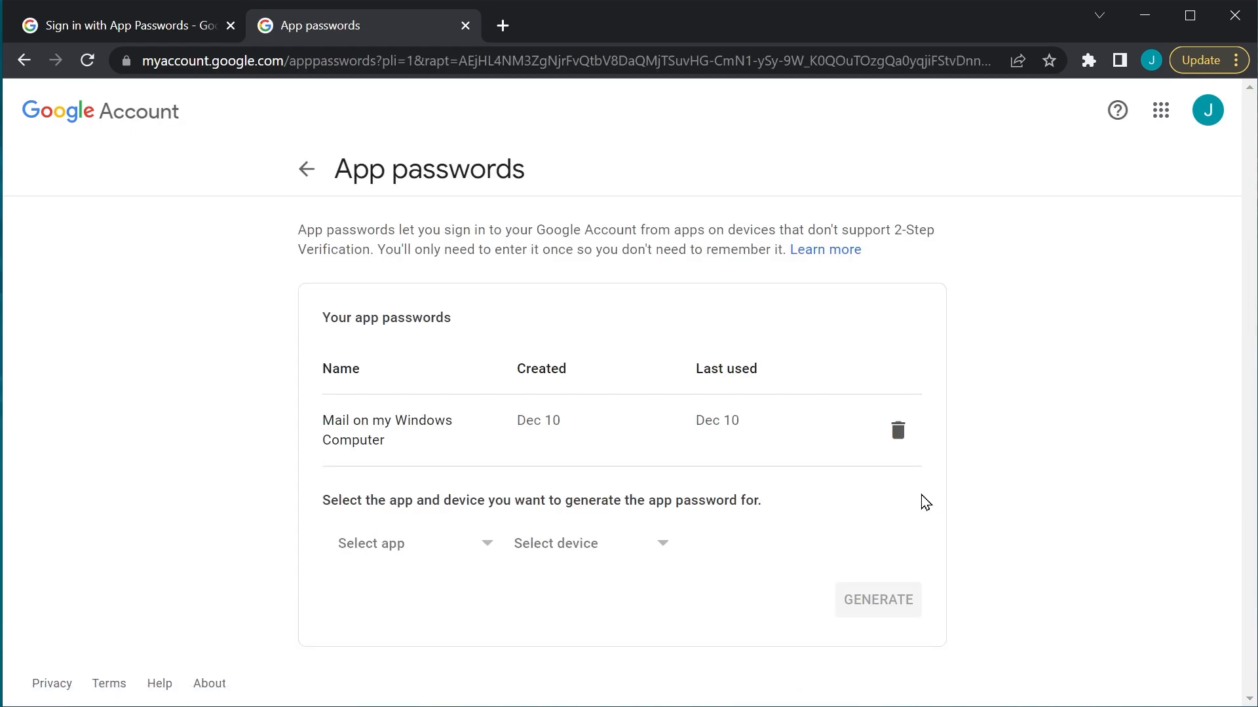
Generate an app password named 'Golang app'.
click(370, 543)
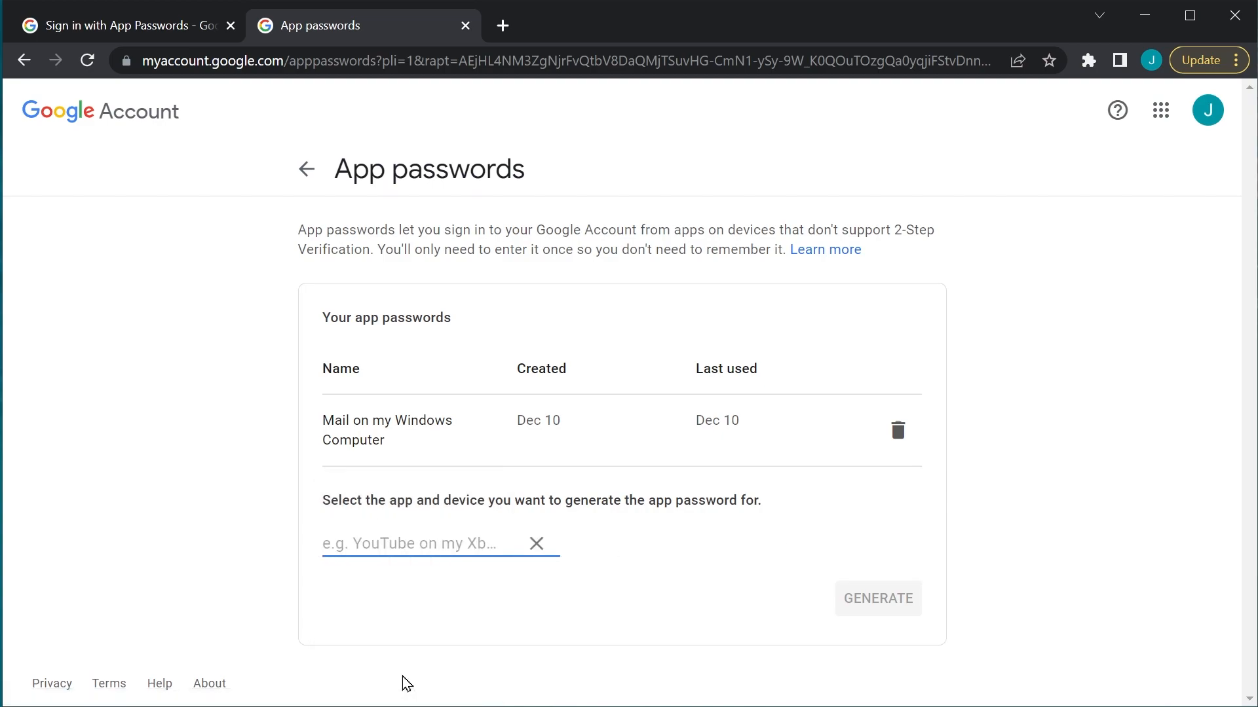
text(Golang)
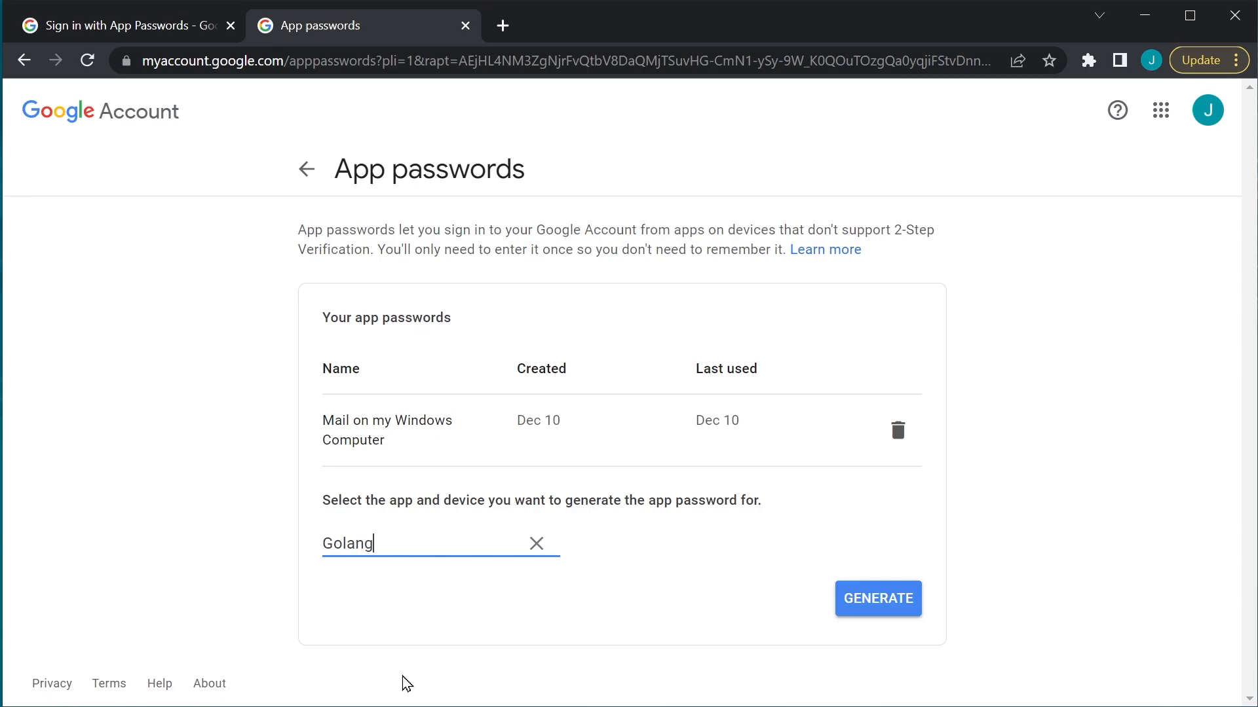
text(app)
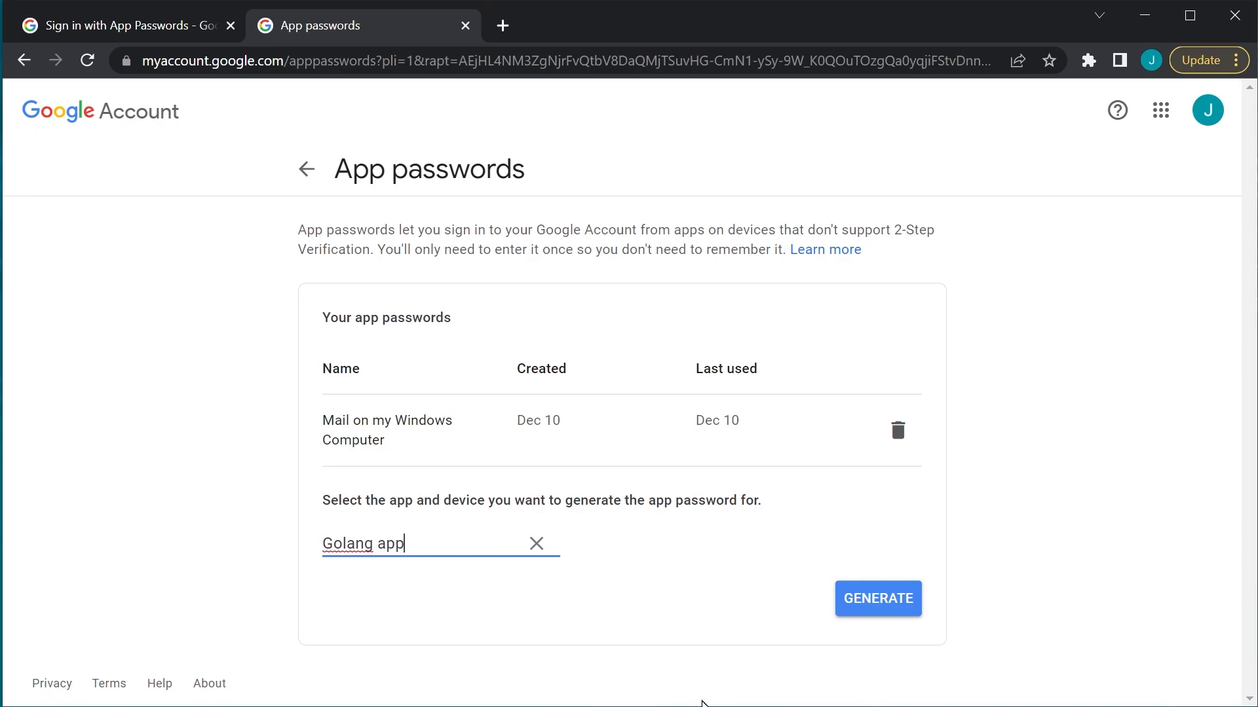
click(877, 598)
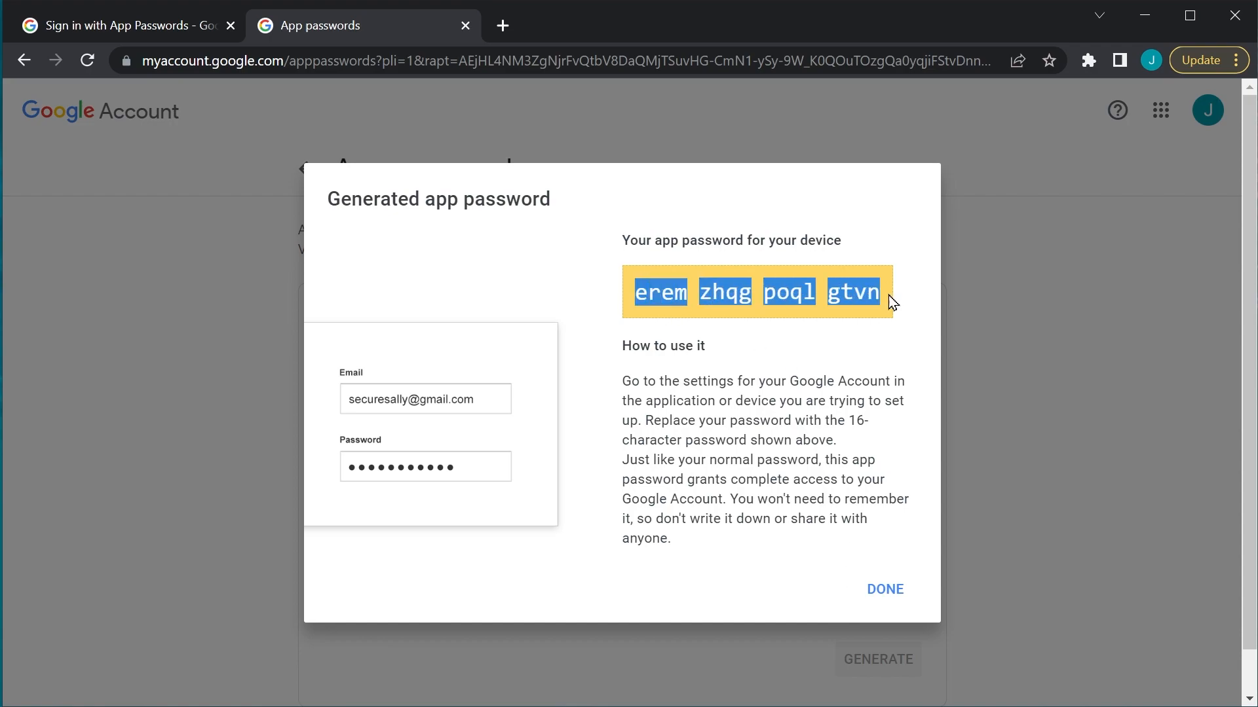
mouse_move(900, 320)
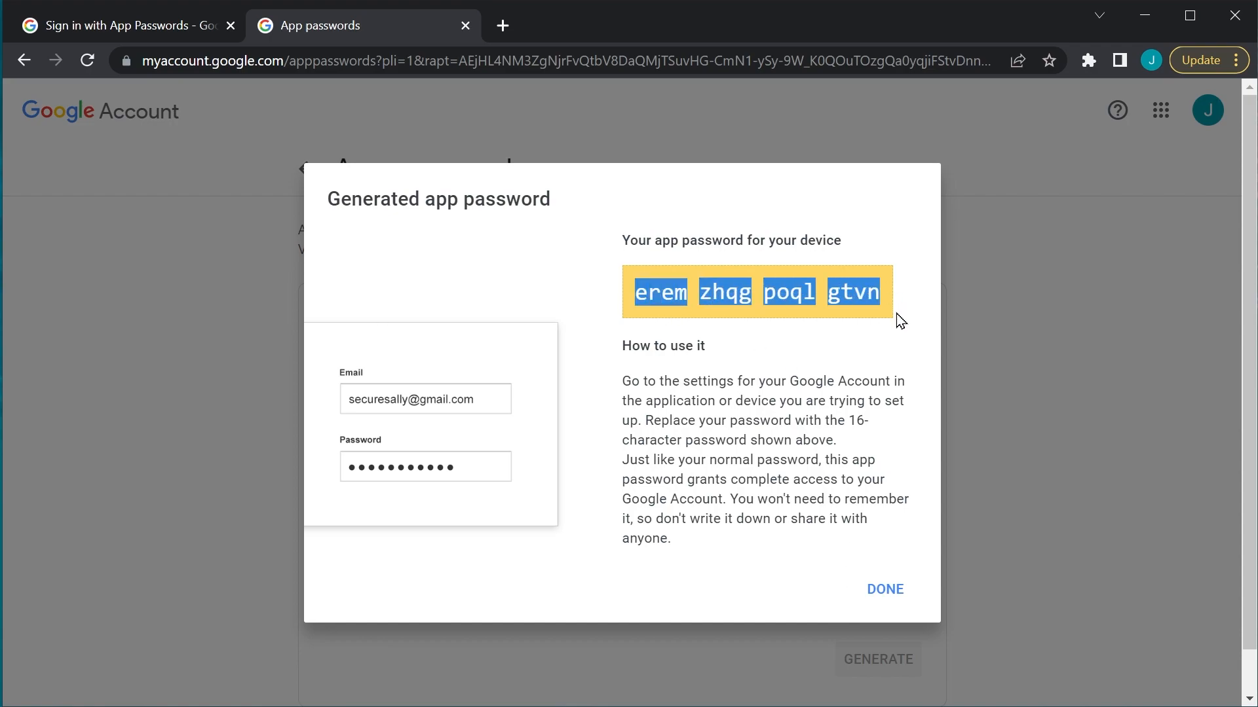
mouse_move(912, 313)
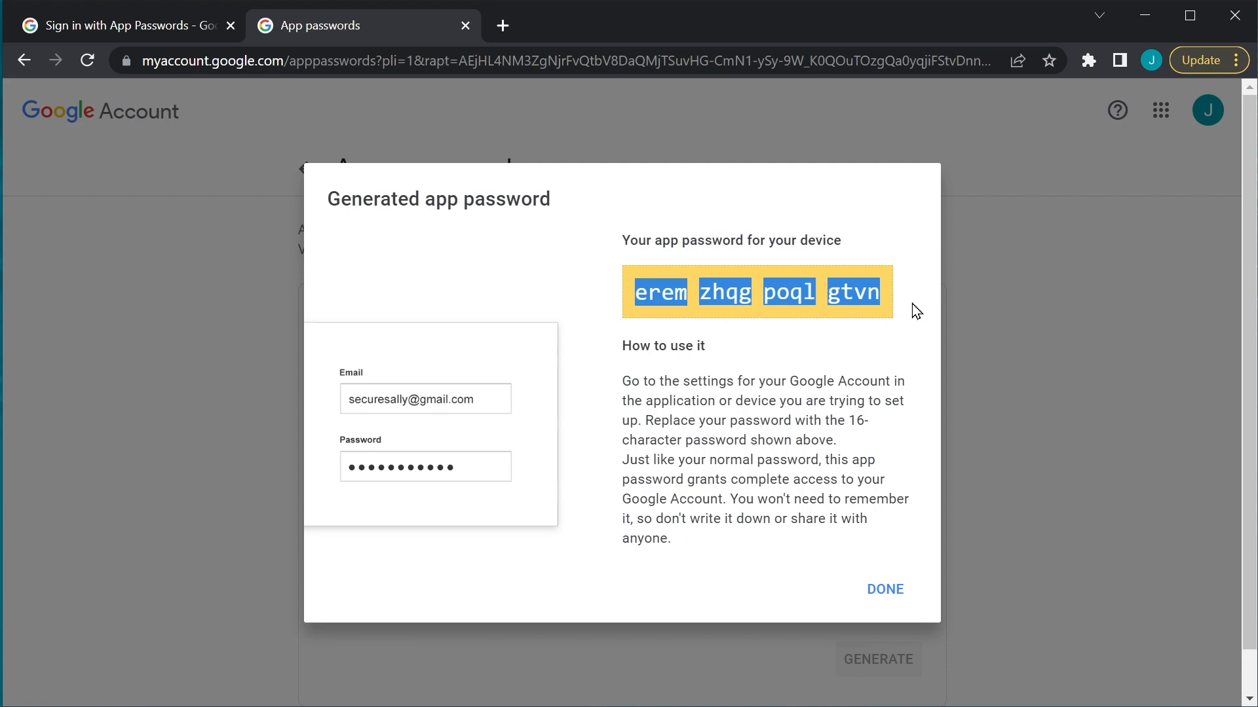
mouse_move(749, 478)
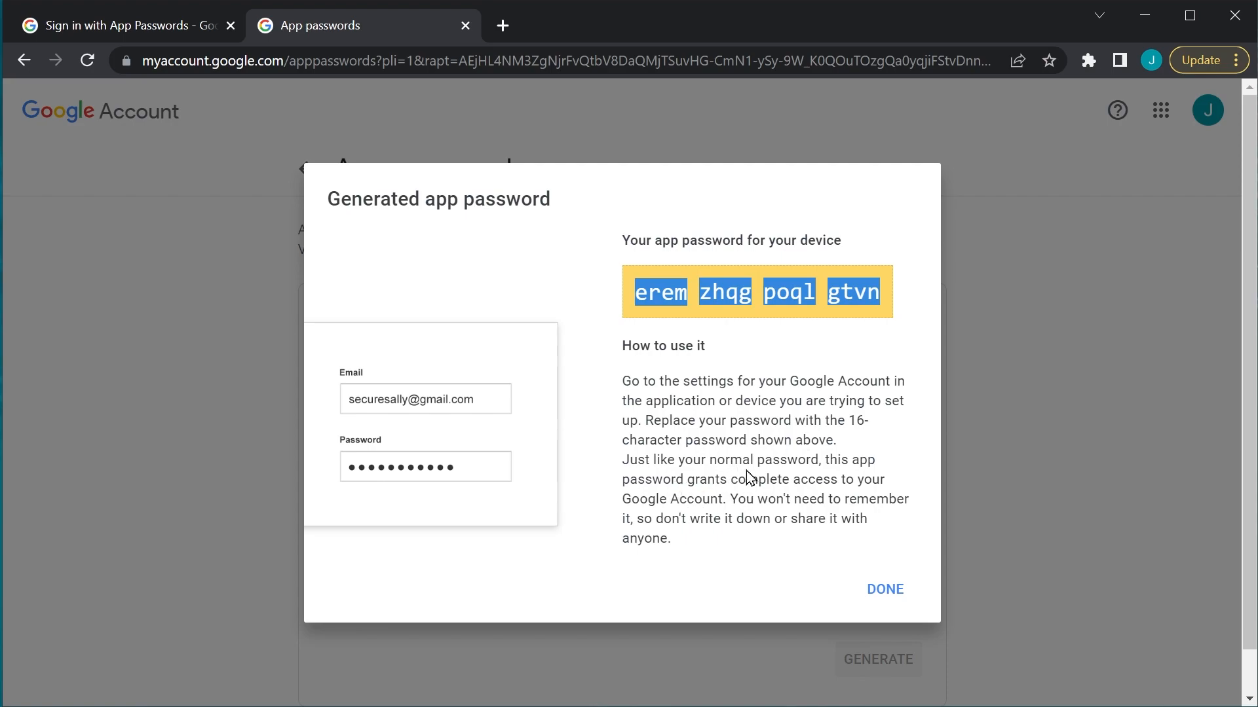
drag(623, 460, 742, 479)
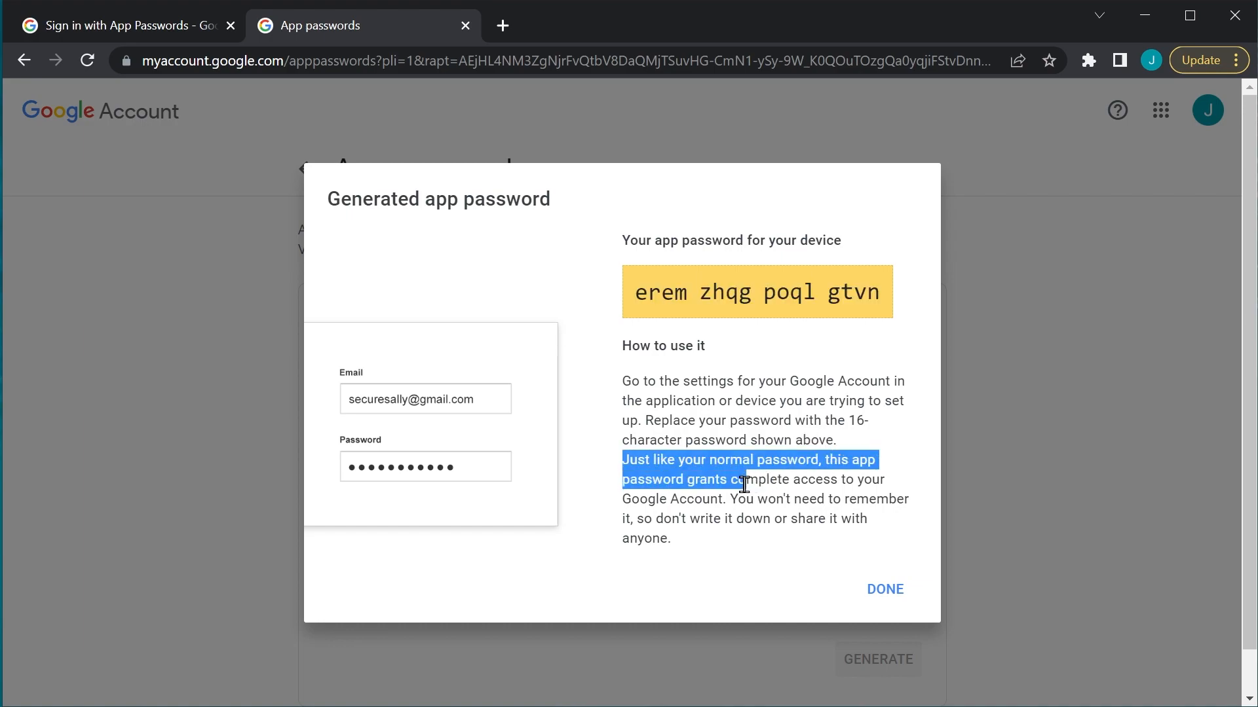
mouse_move(734, 480)
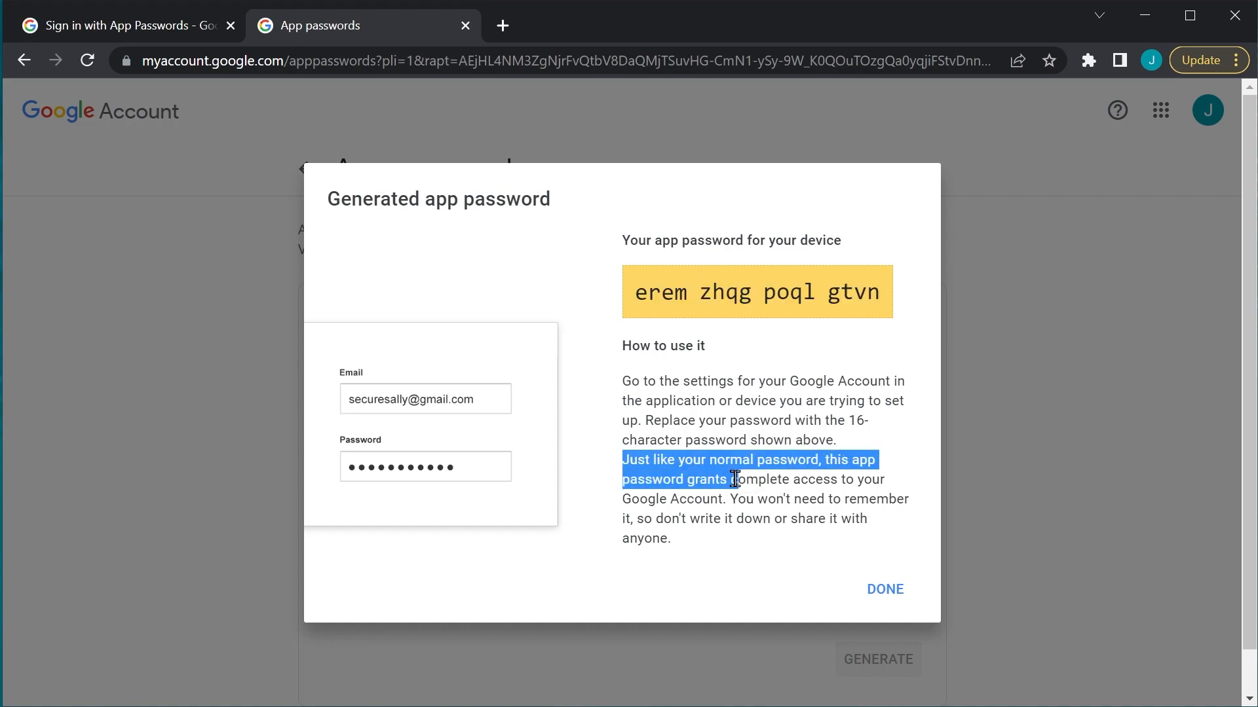
drag(734, 479, 719, 498)
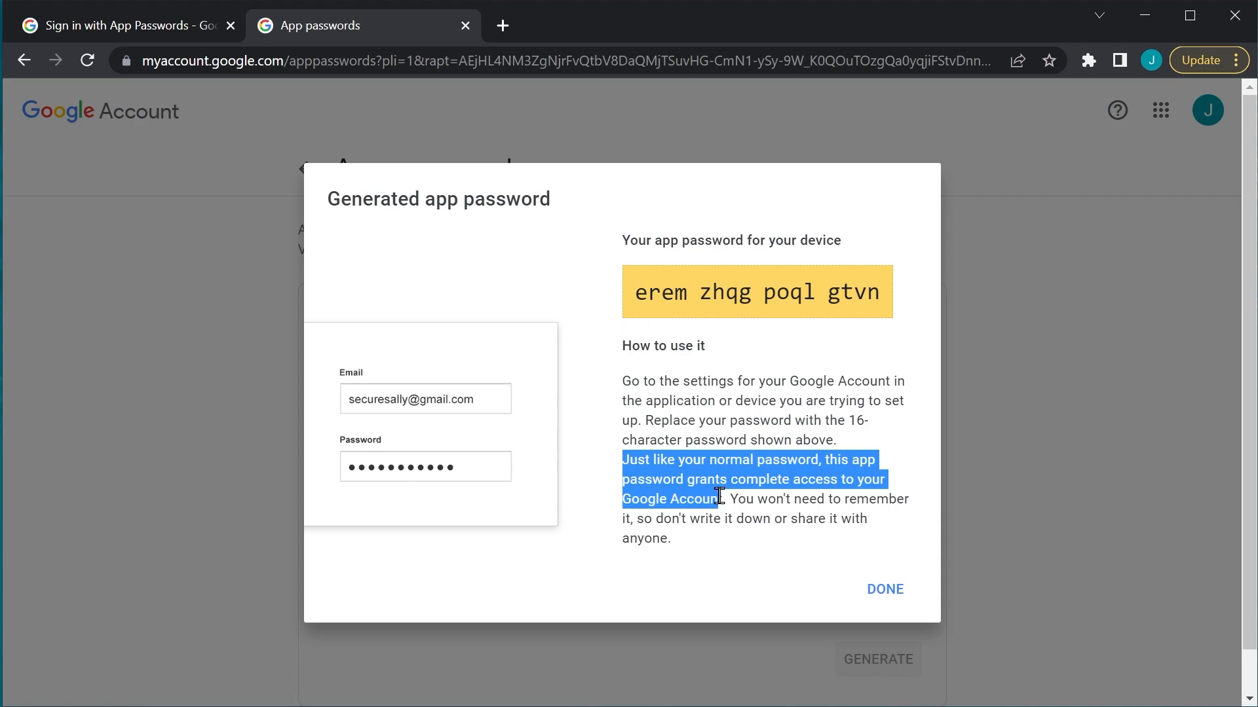
mouse_move(765, 552)
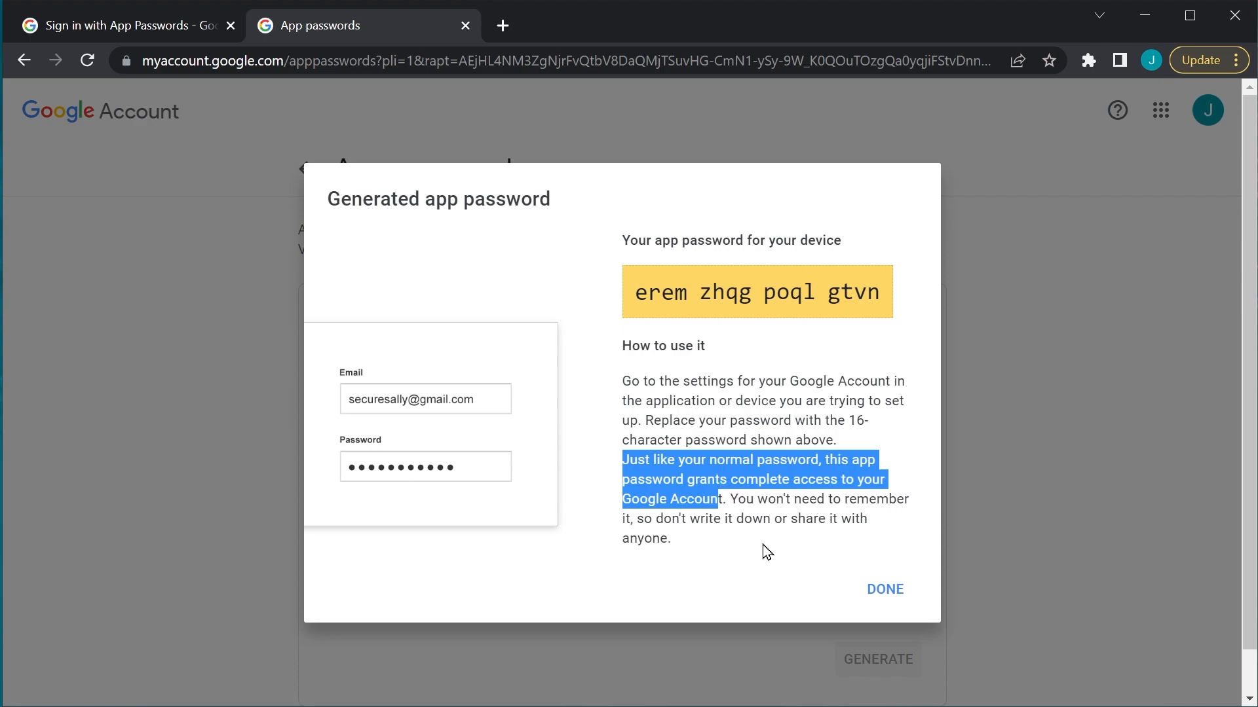
mouse_move(697, 551)
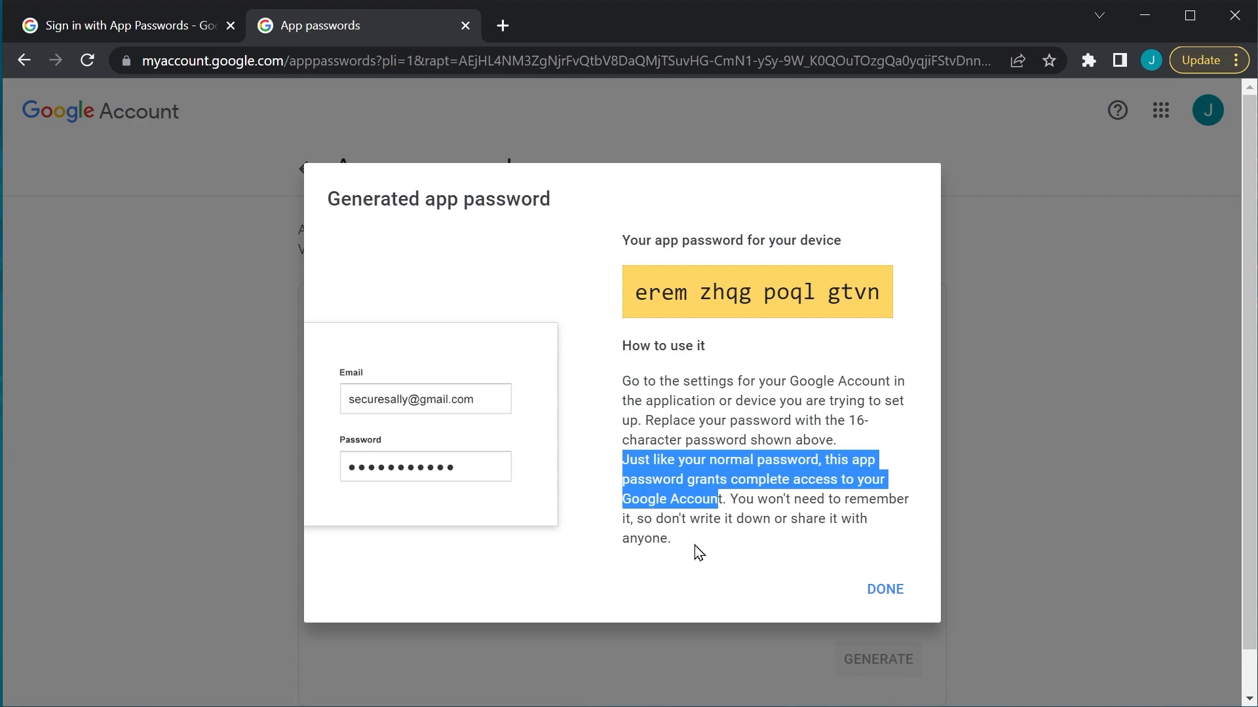
mouse_move(768, 542)
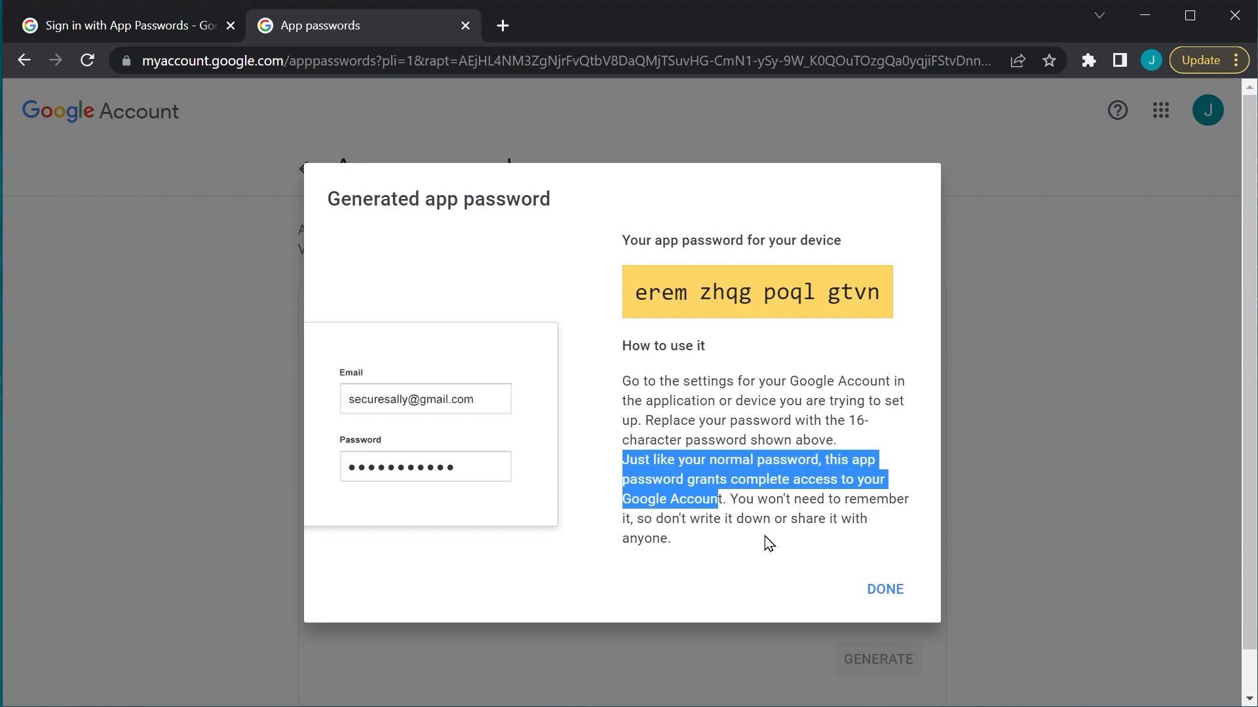
mouse_move(681, 320)
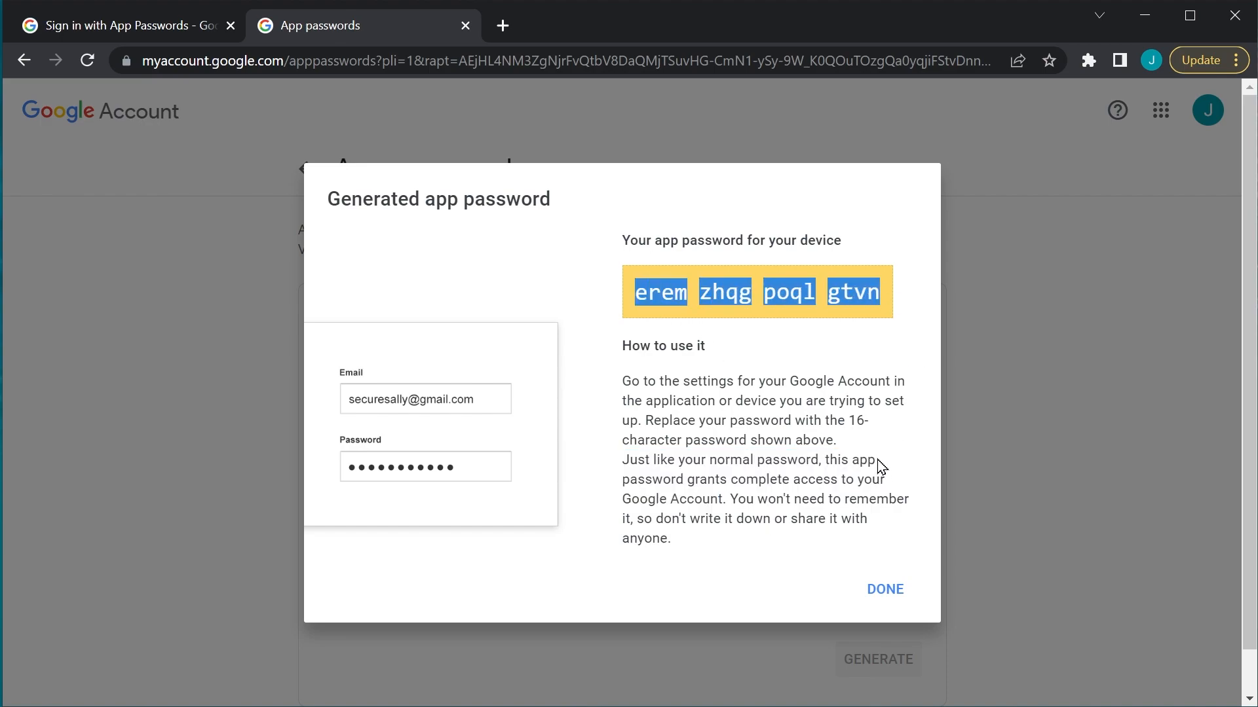
mouse_move(889, 452)
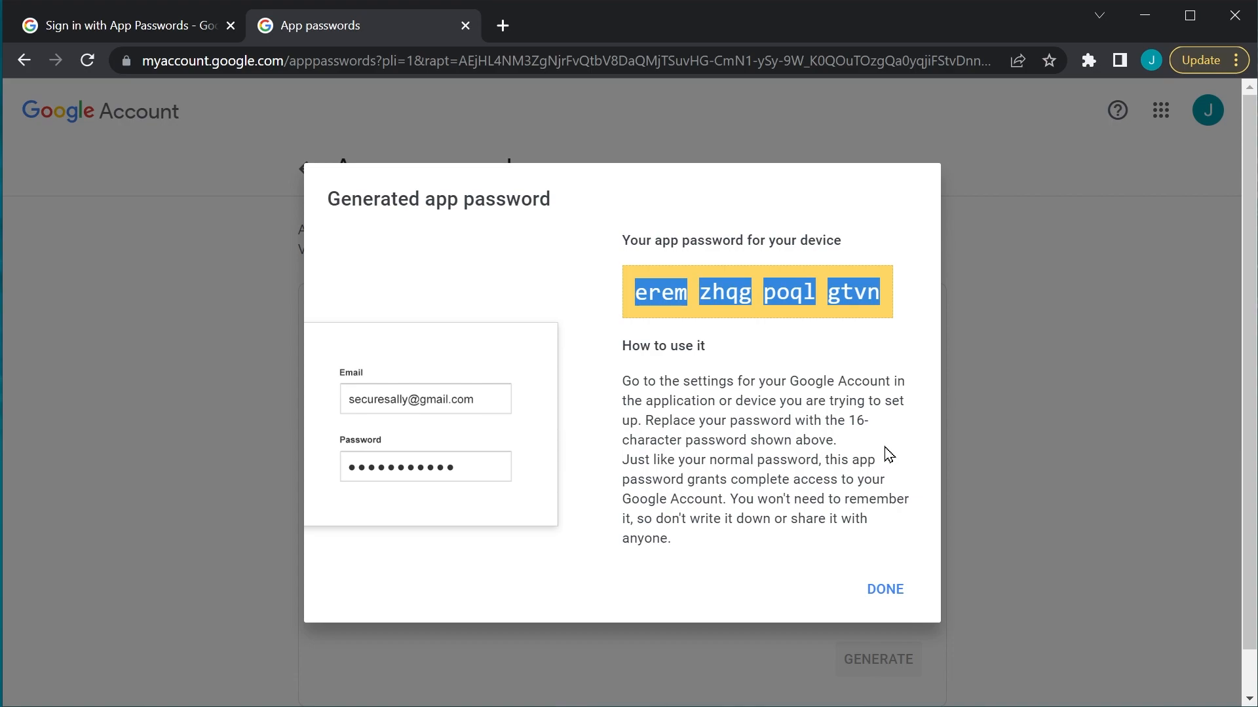
right_click(802, 292)
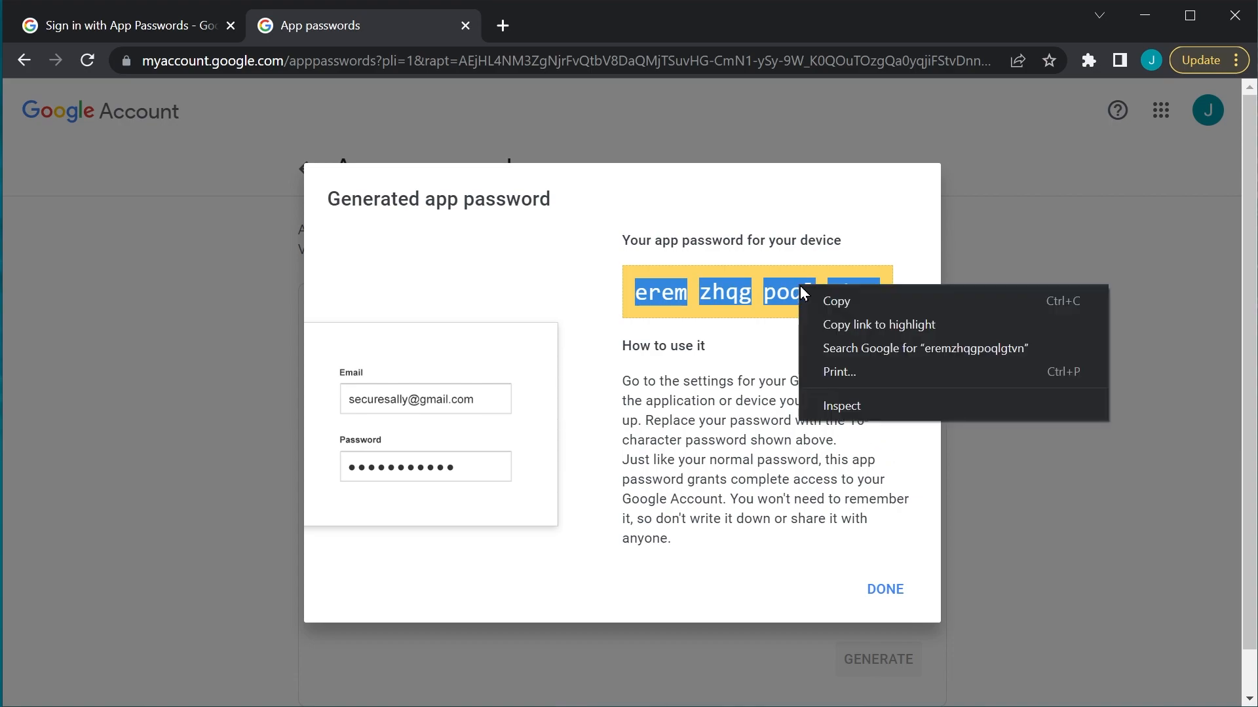
mouse_move(830, 304)
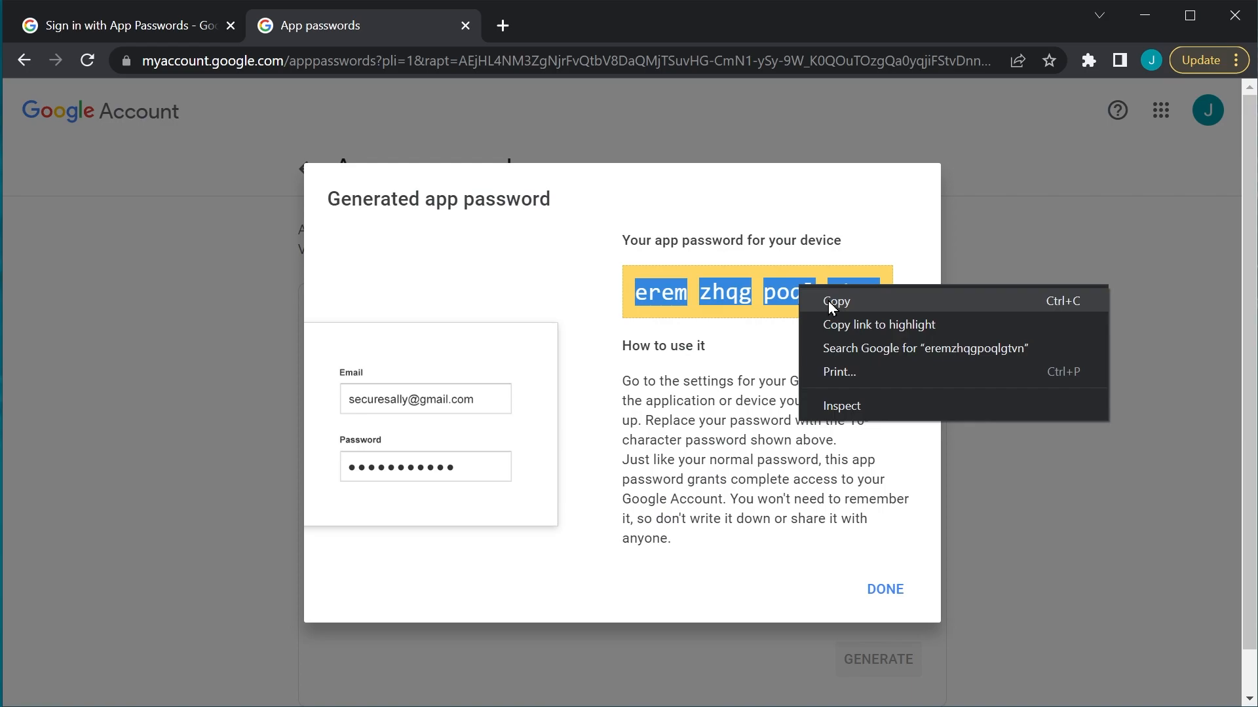
click(837, 302)
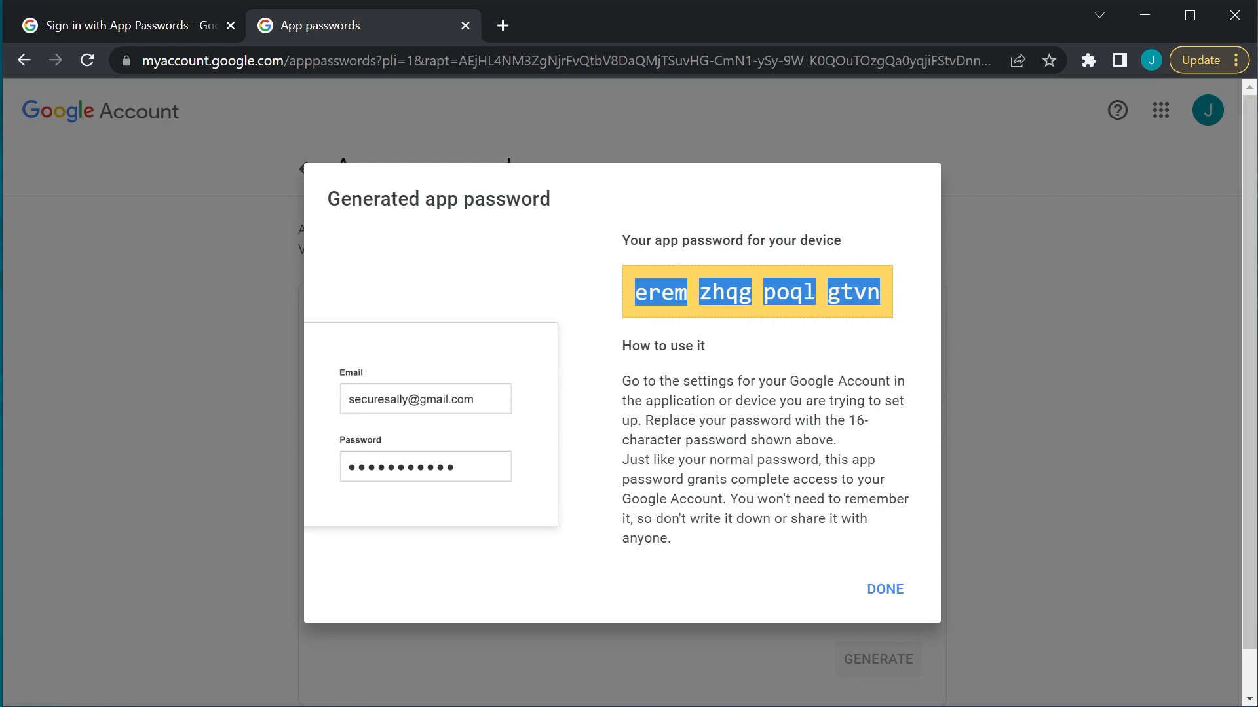
click(1189, 14)
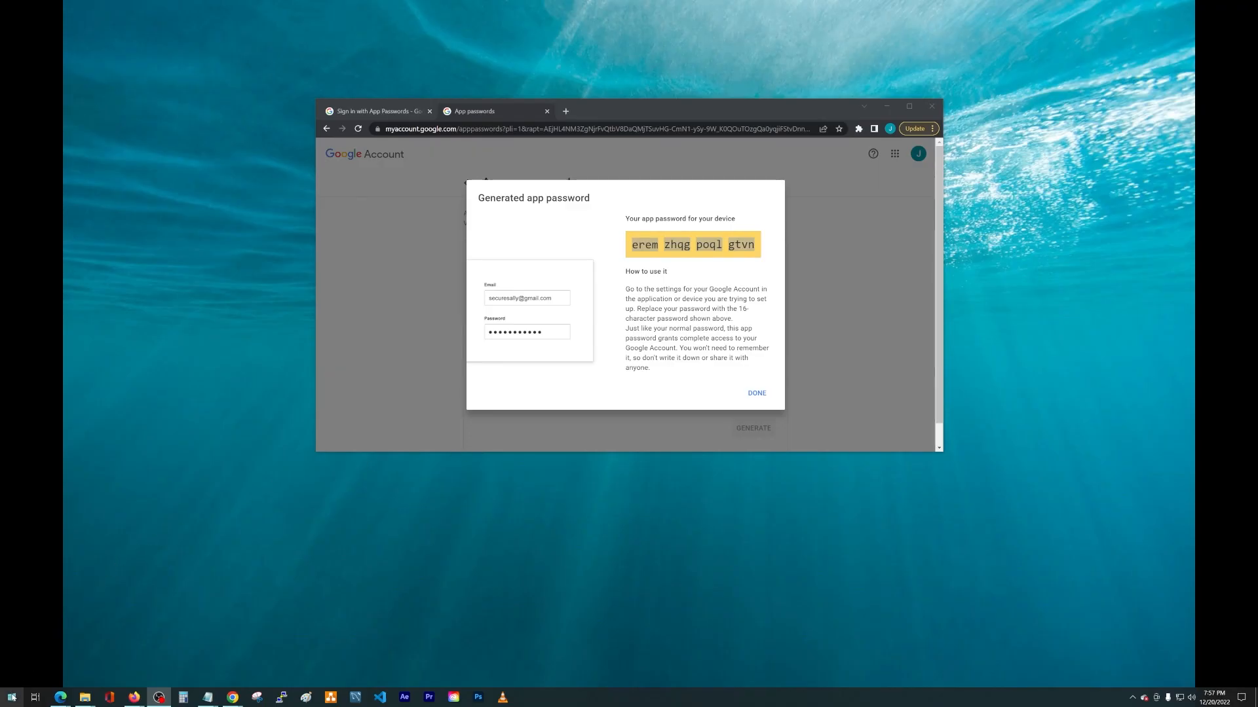
Search 'environment' in Start and open a New User Variable dialog under Environment Variables.
click(8, 698)
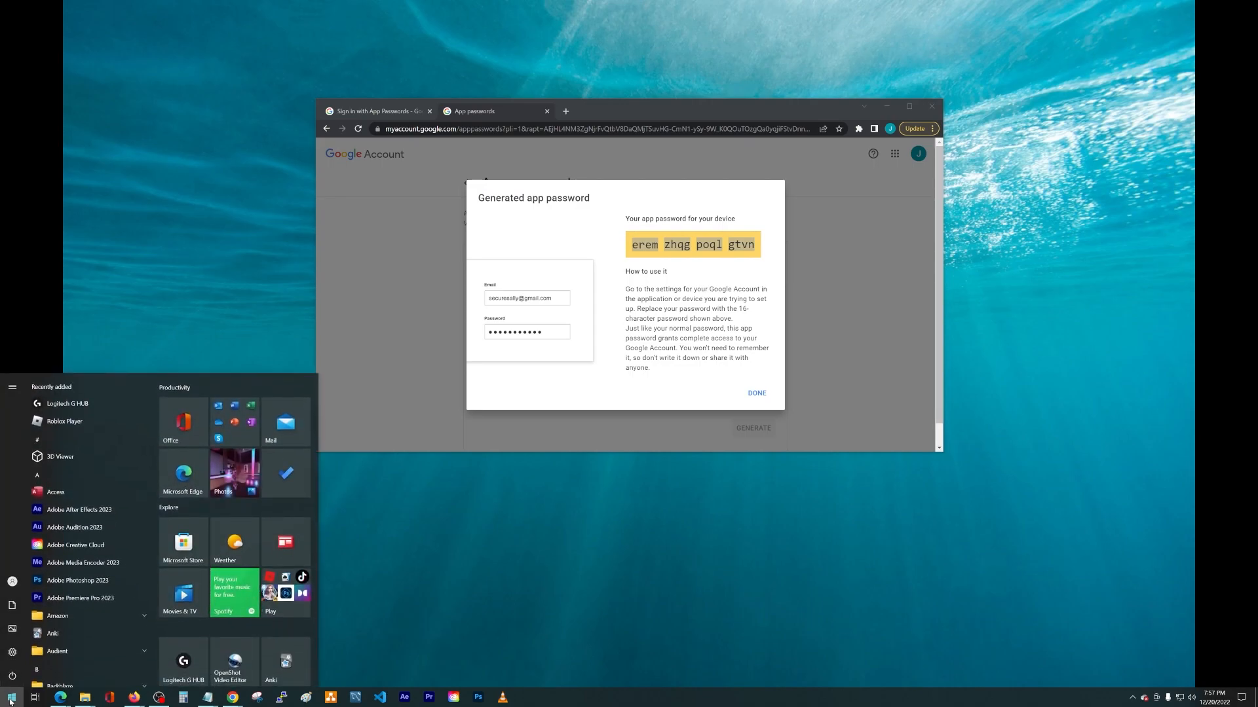
text(en)
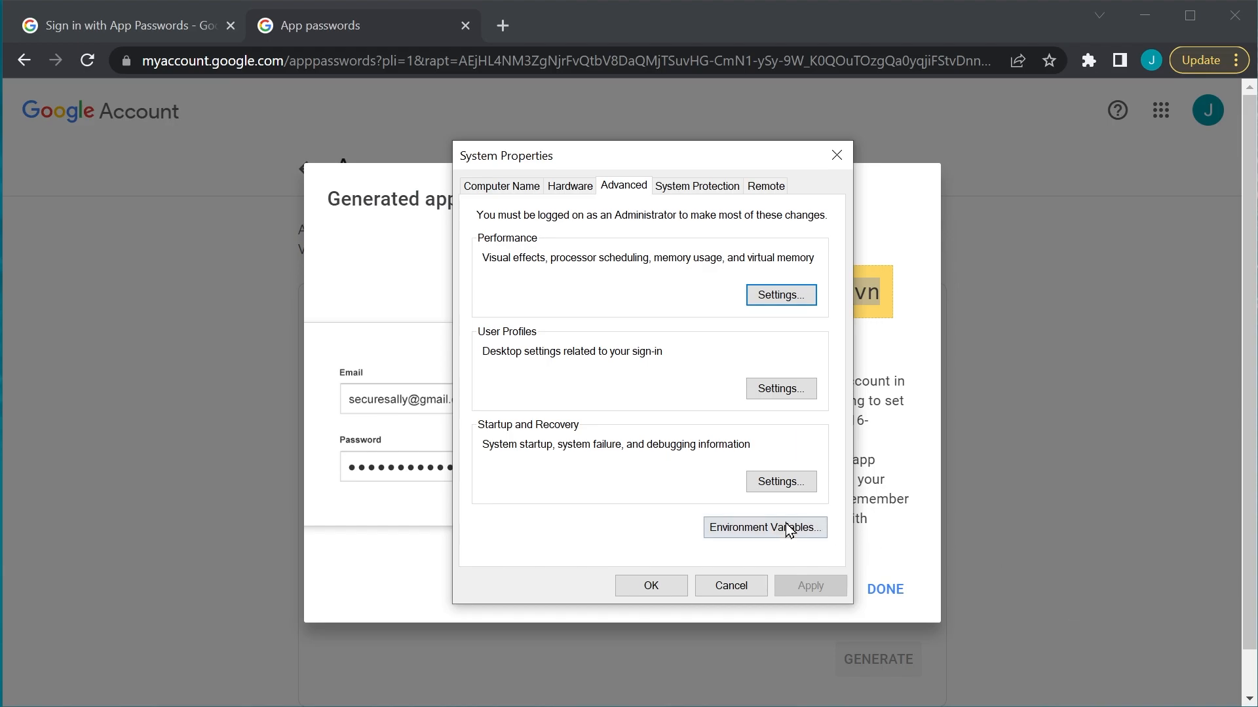
click(765, 527)
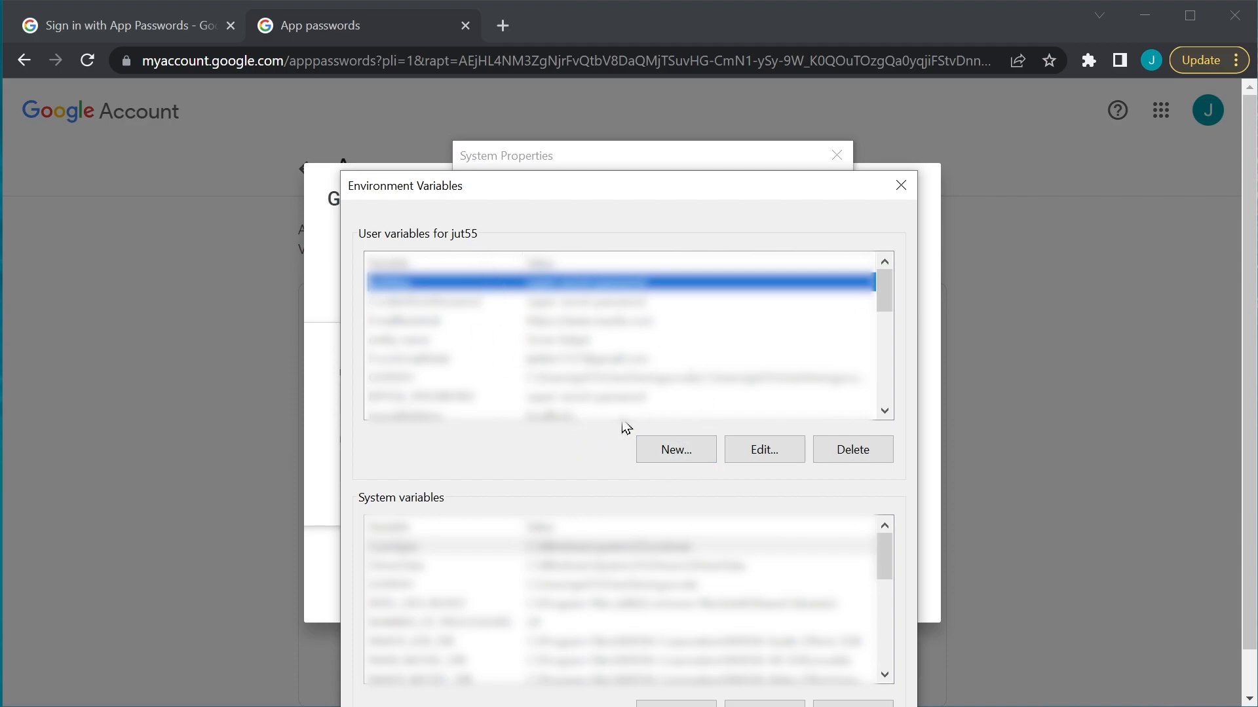
click(676, 449)
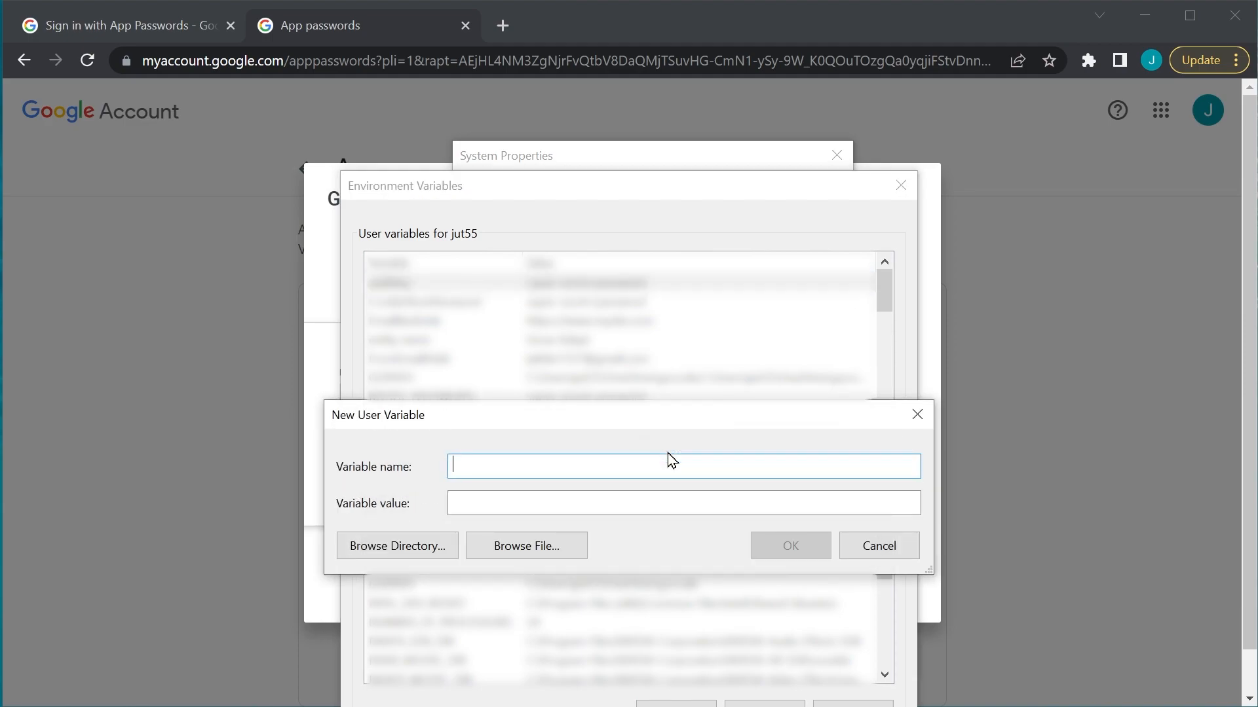
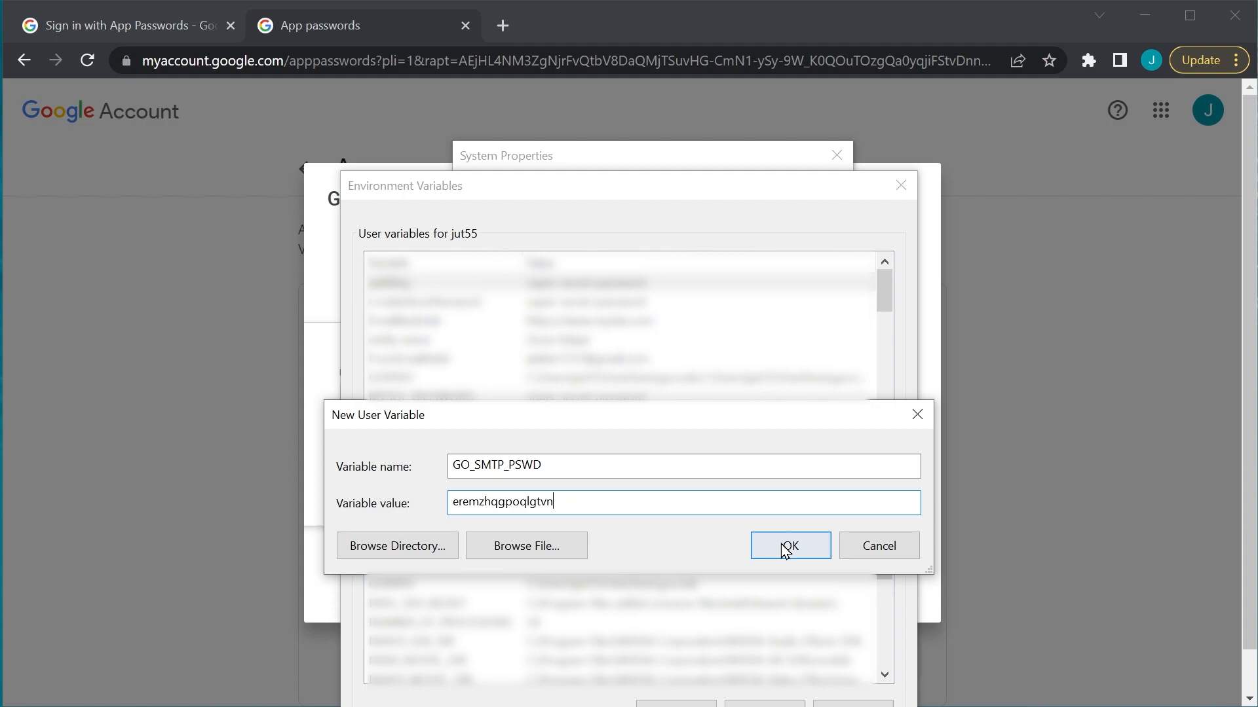
click(790, 546)
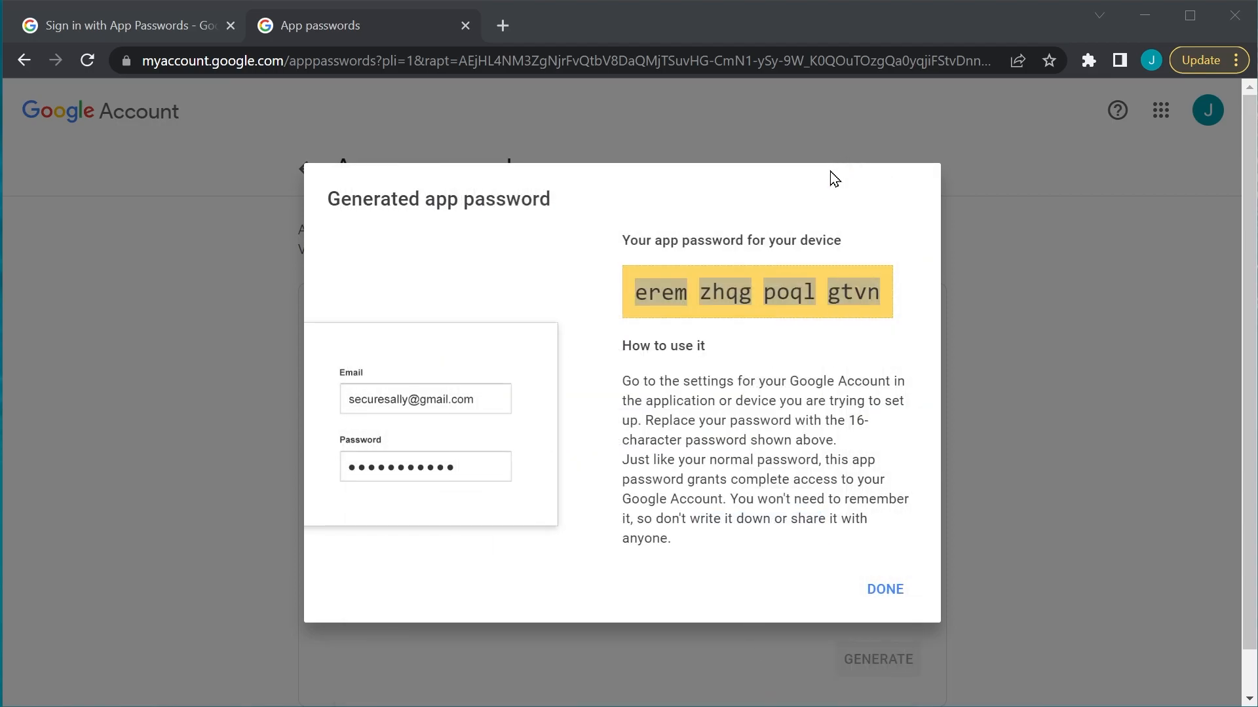
mouse_move(795, 261)
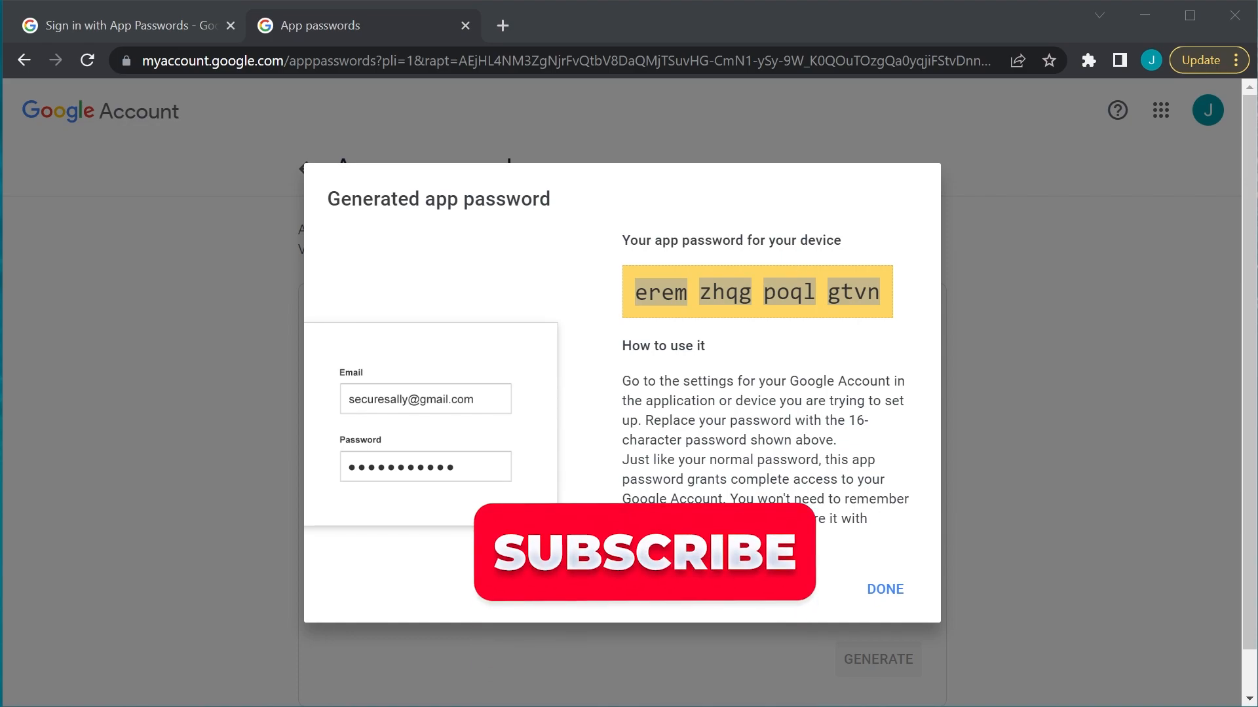
click(644, 565)
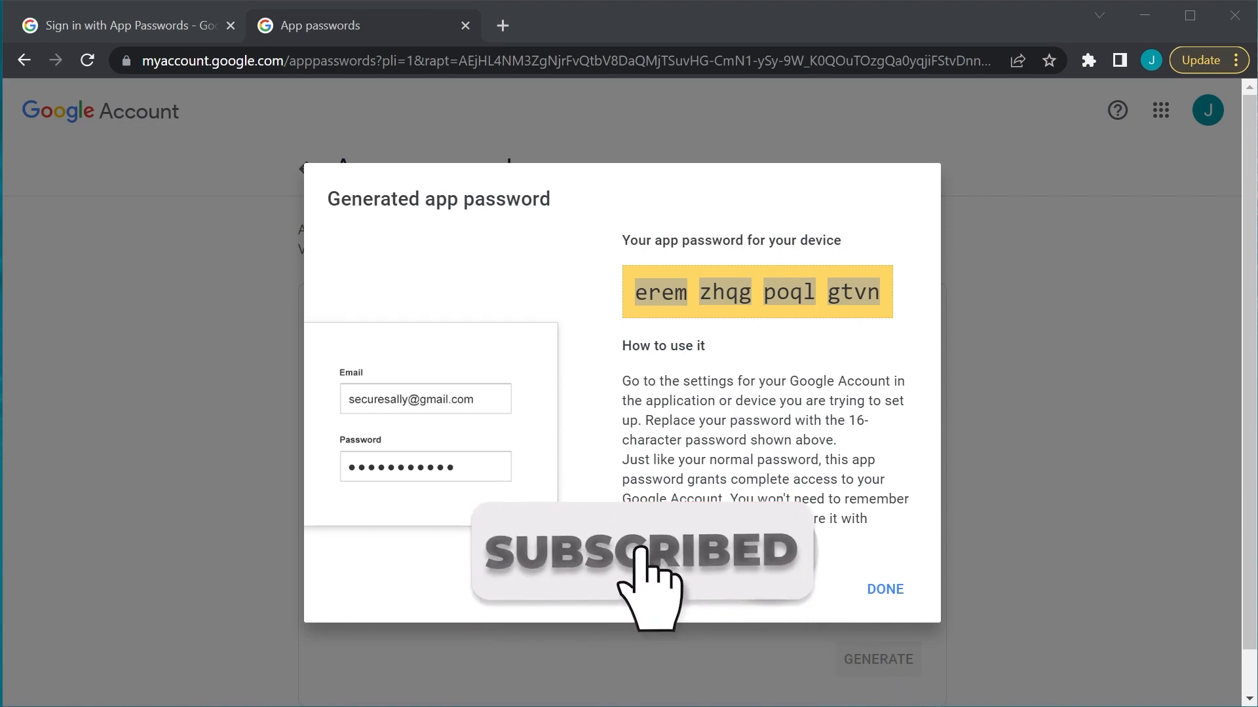